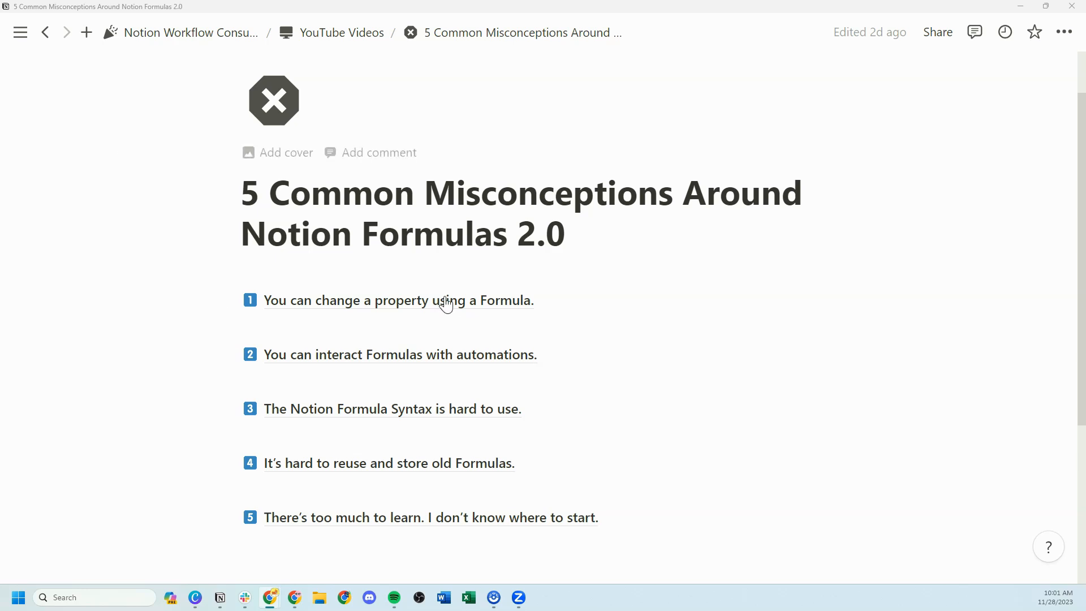
# - Open '1 You can change a property using a Formula' and read down the page
pyautogui.click(398, 300)
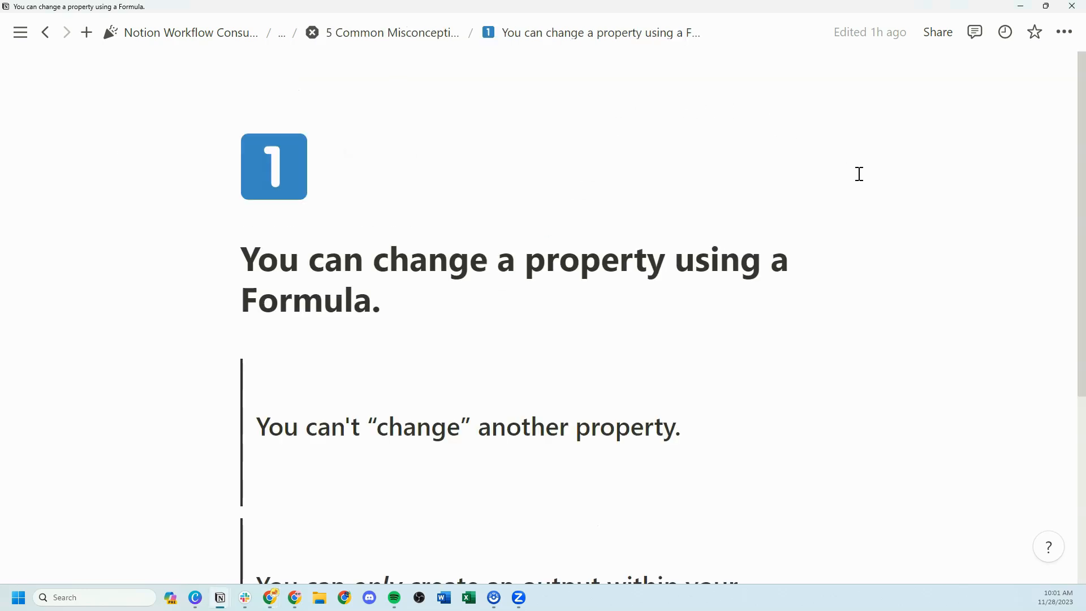
pyautogui.scroll(-3)
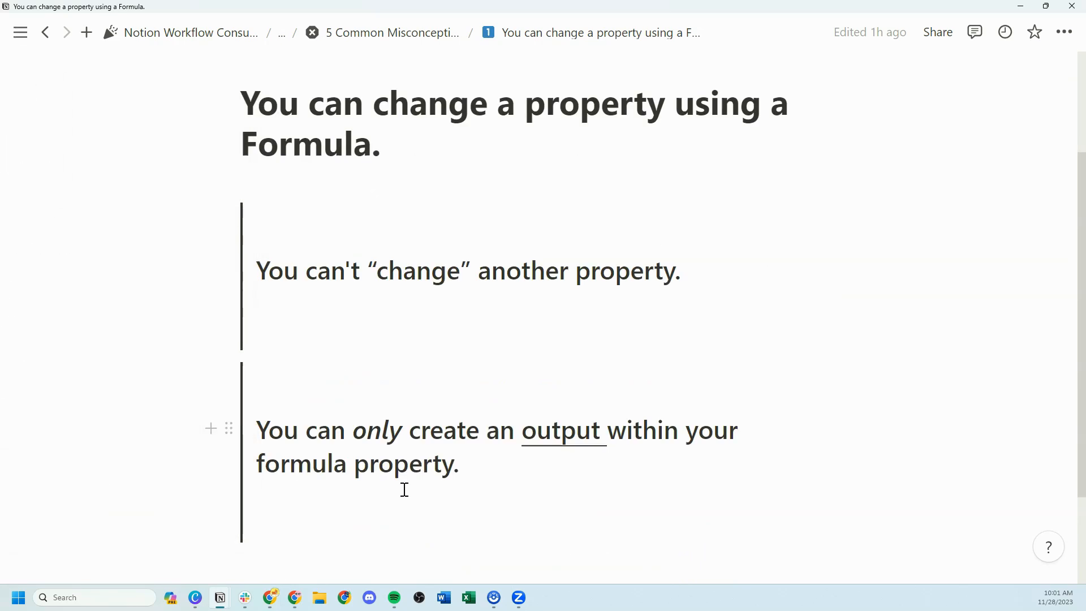
pyautogui.moveTo(1055, 182)
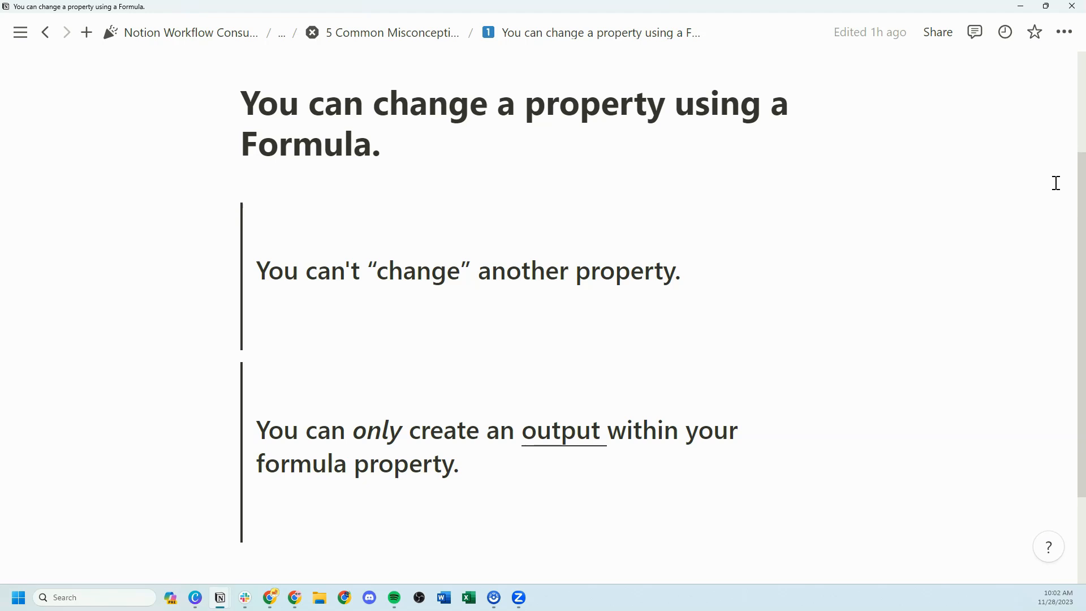
pyautogui.moveTo(621, 212)
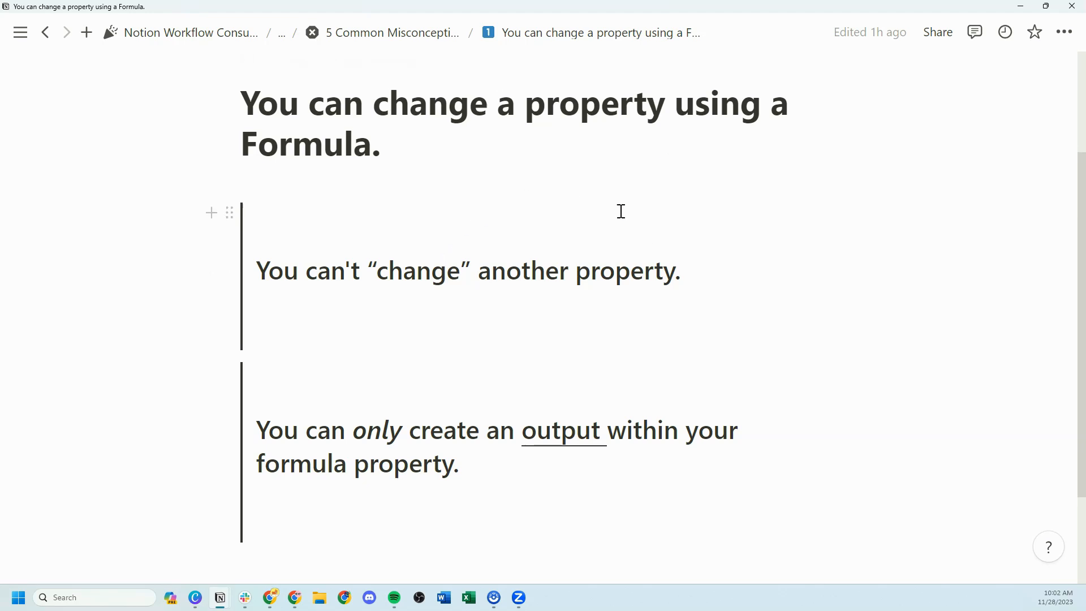
pyautogui.moveTo(392, 33)
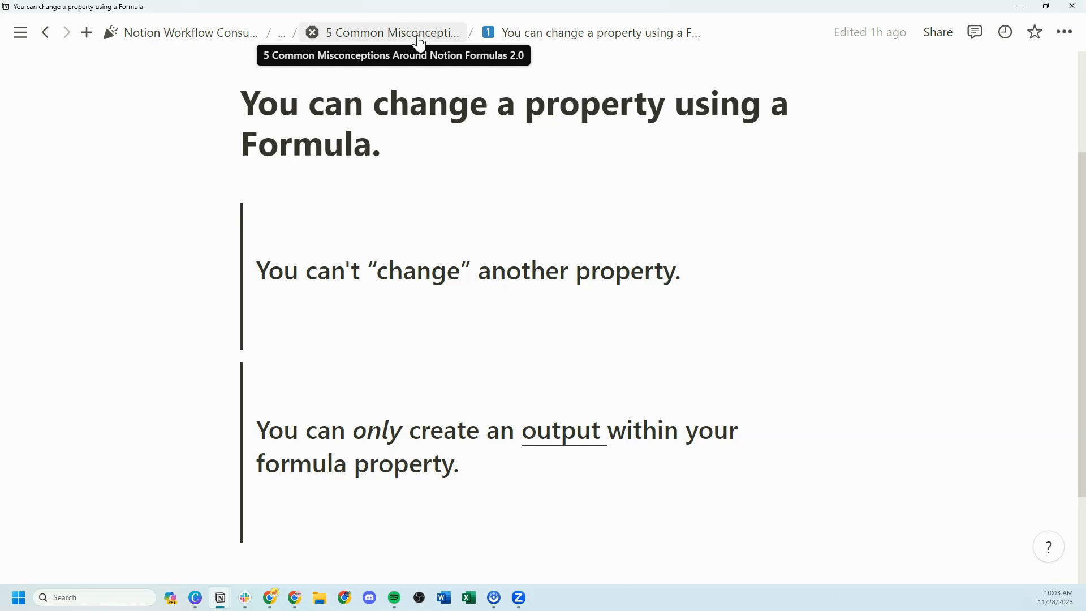
# - Return to the main list and open '2 You can interact Formulas with automations'
pyautogui.click(390, 32)
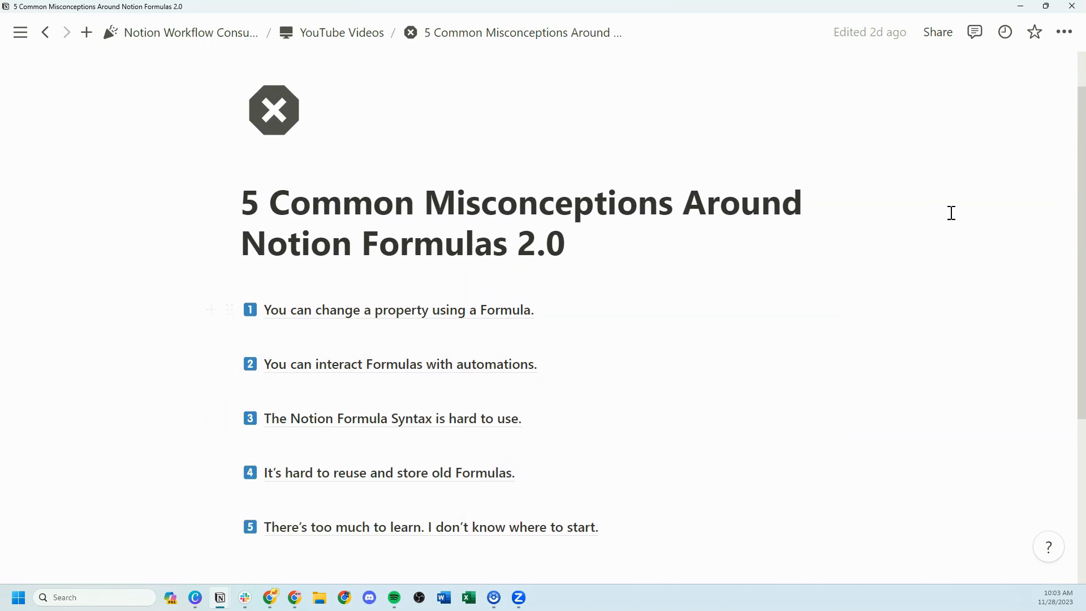
pyautogui.moveTo(944, 190)
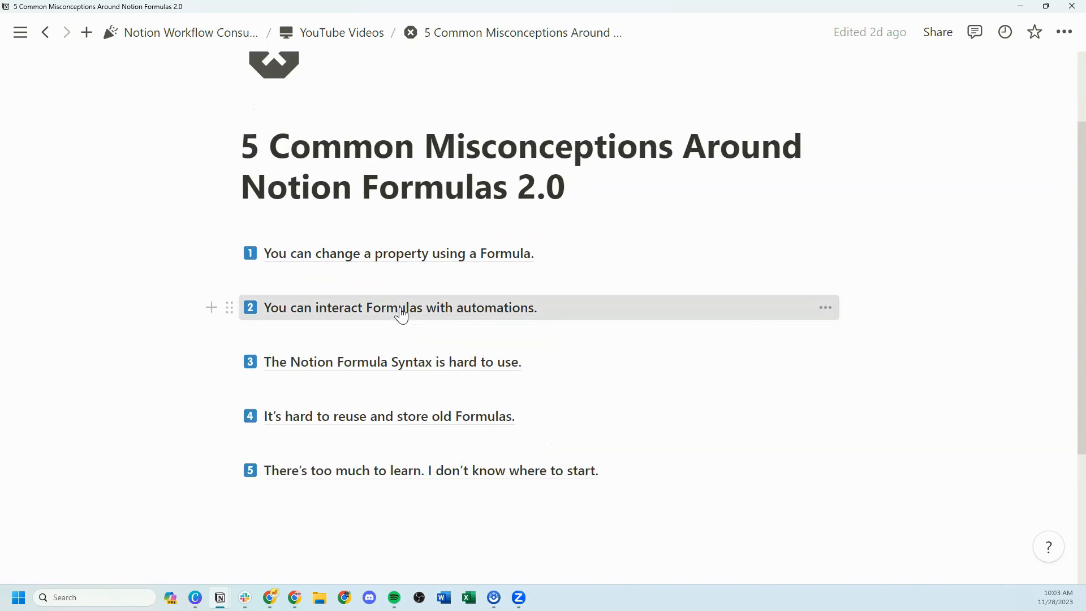
pyautogui.click(398, 308)
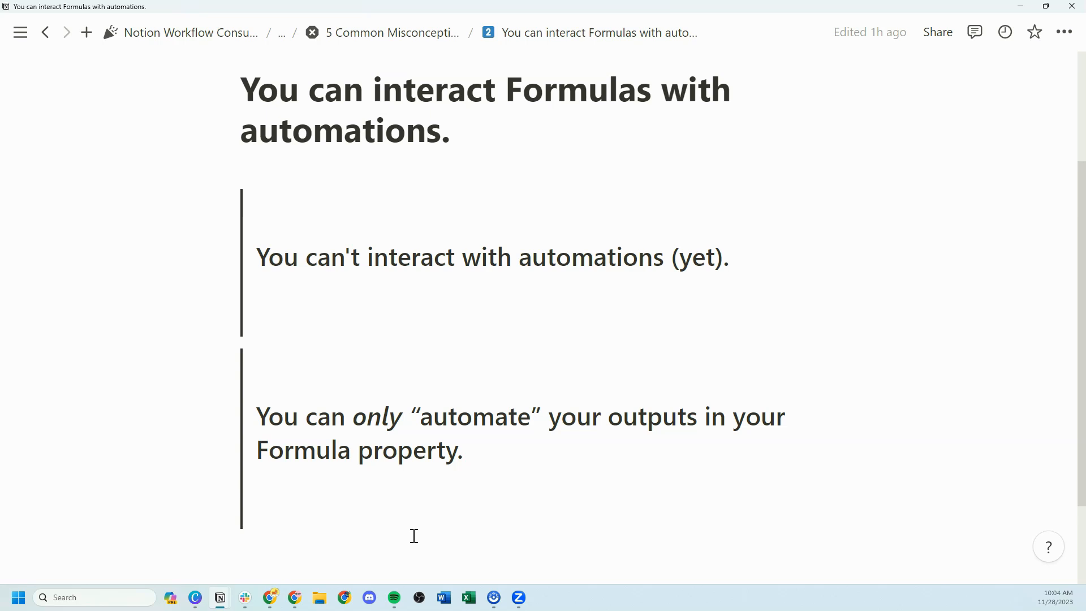
pyautogui.moveTo(715, 463)
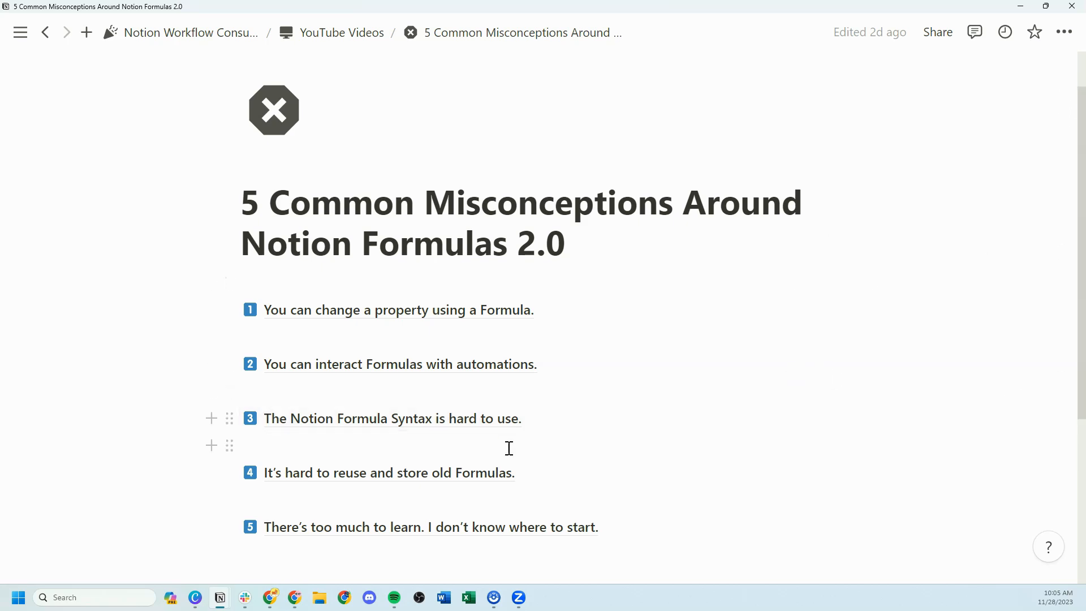
# - Open '3 The Notion Formula Syntax is hard to use' and read down to the Help Center link
pyautogui.click(393, 418)
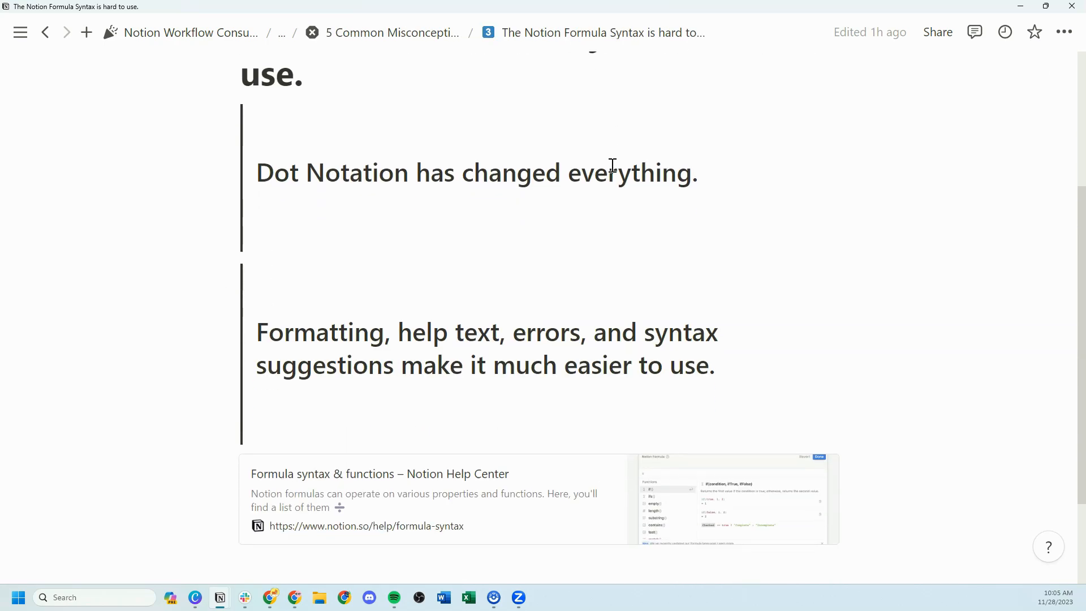
pyautogui.scroll(3)
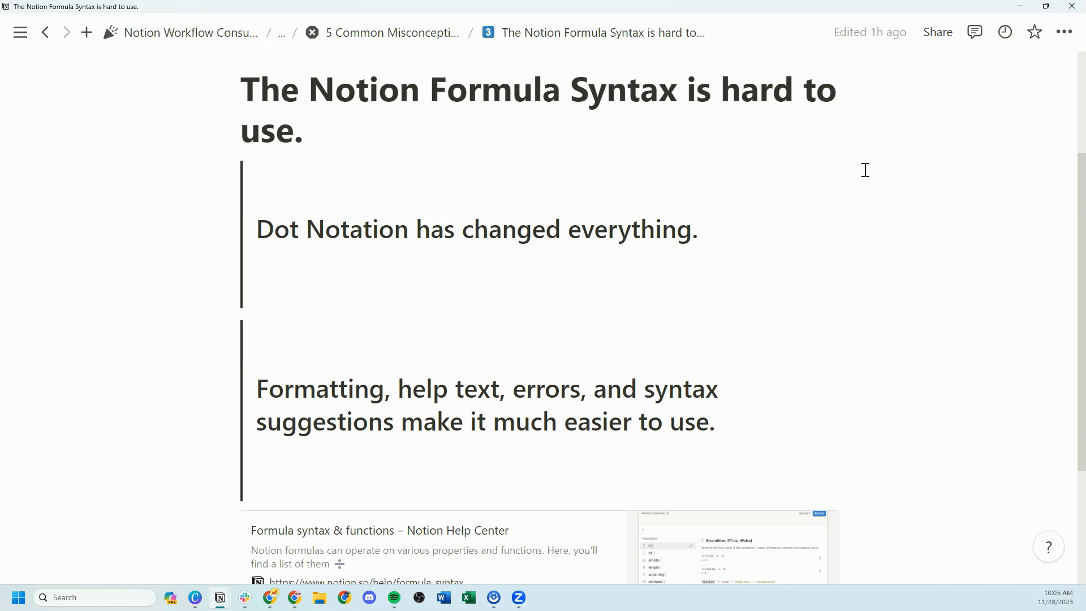
pyautogui.scroll(-3)
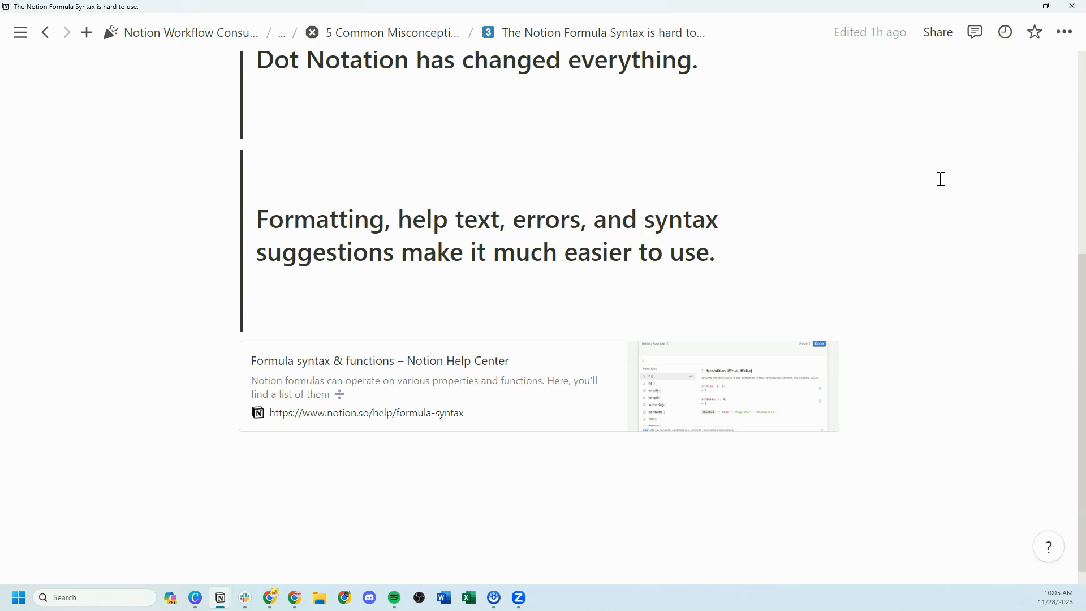
pyautogui.moveTo(527, 475)
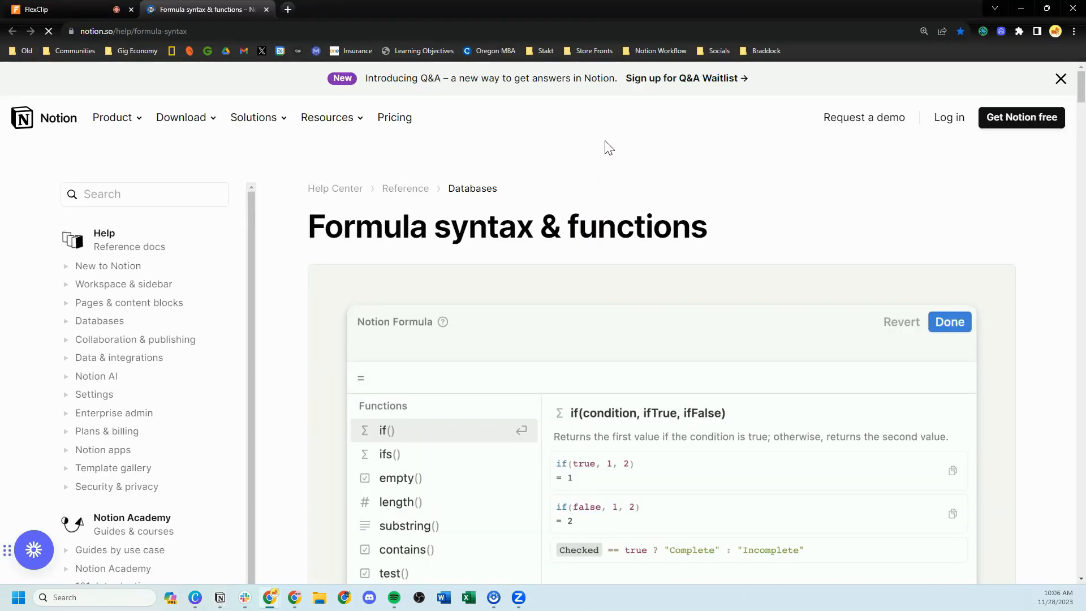
# - Browse down the Formula syntax & functions help article and start an in-page text search
pyautogui.scroll(-3)
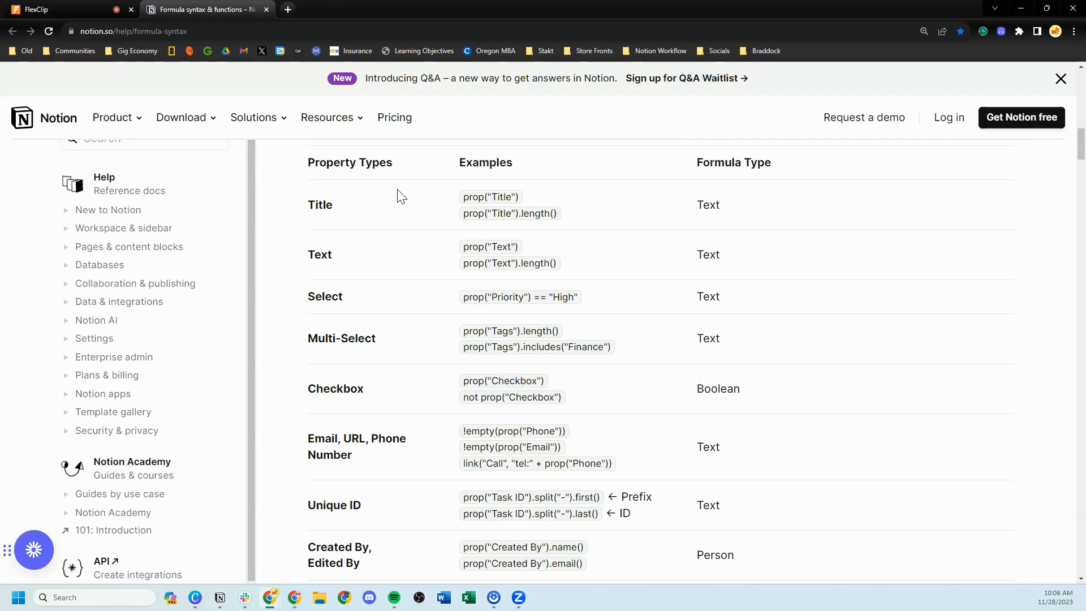
pyautogui.scroll(-3)
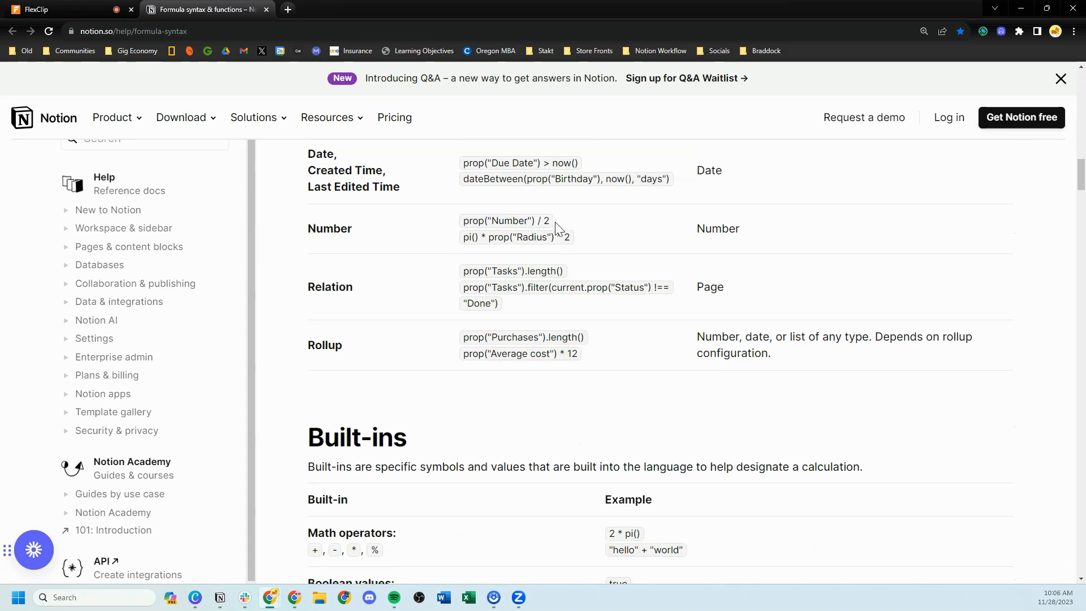
pyautogui.scroll(-3)
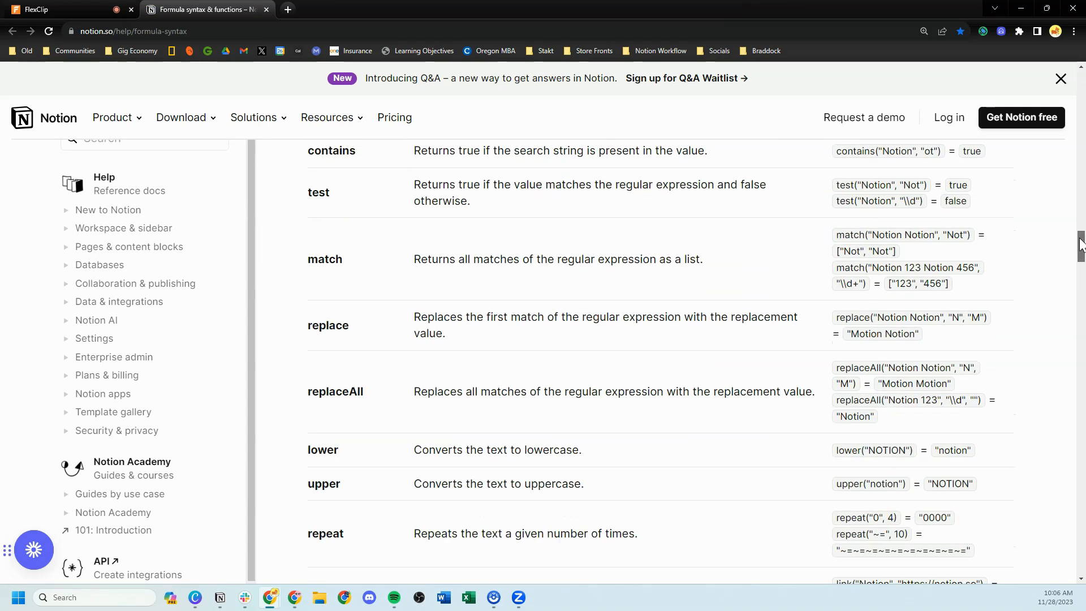
pyautogui.scroll(-3)
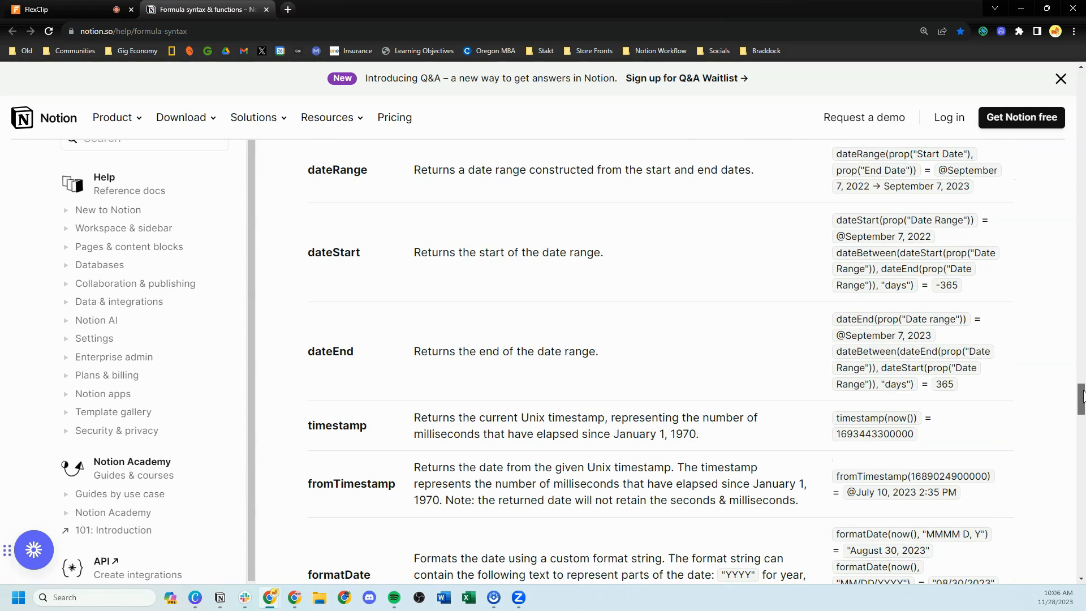
pyautogui.scroll(-3)
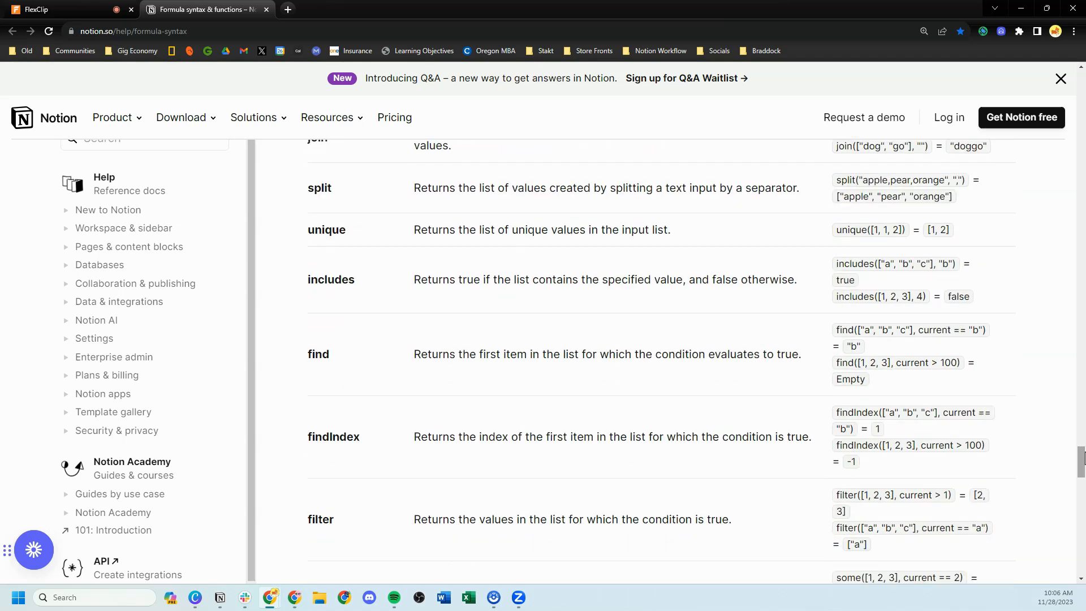
pyautogui.press('ctrl+f')
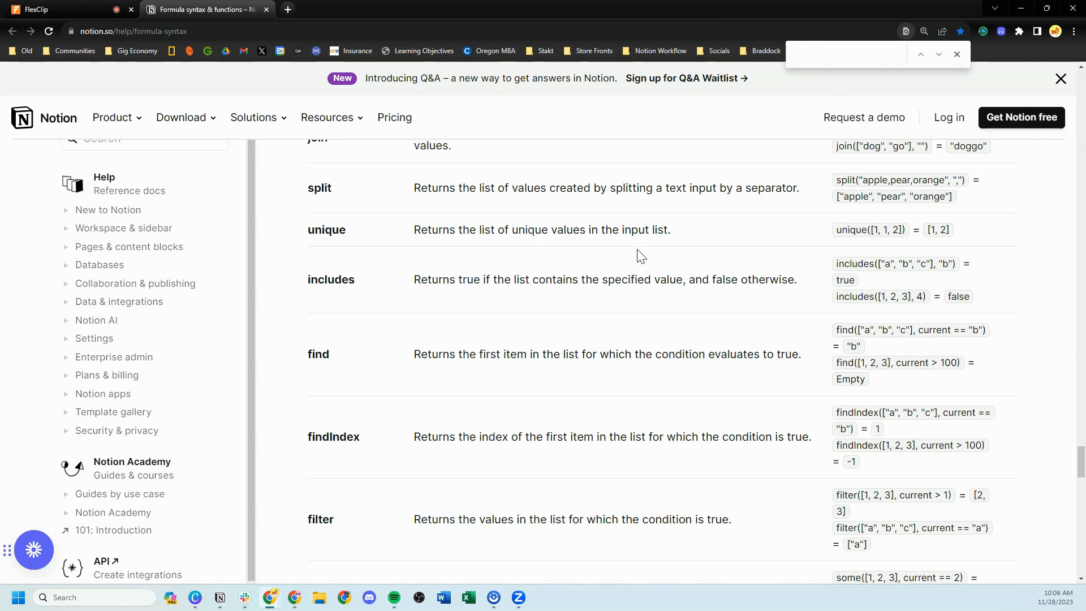
# - Look through the help article's function tables, moving up and down between sections
pyautogui.scroll(-3)
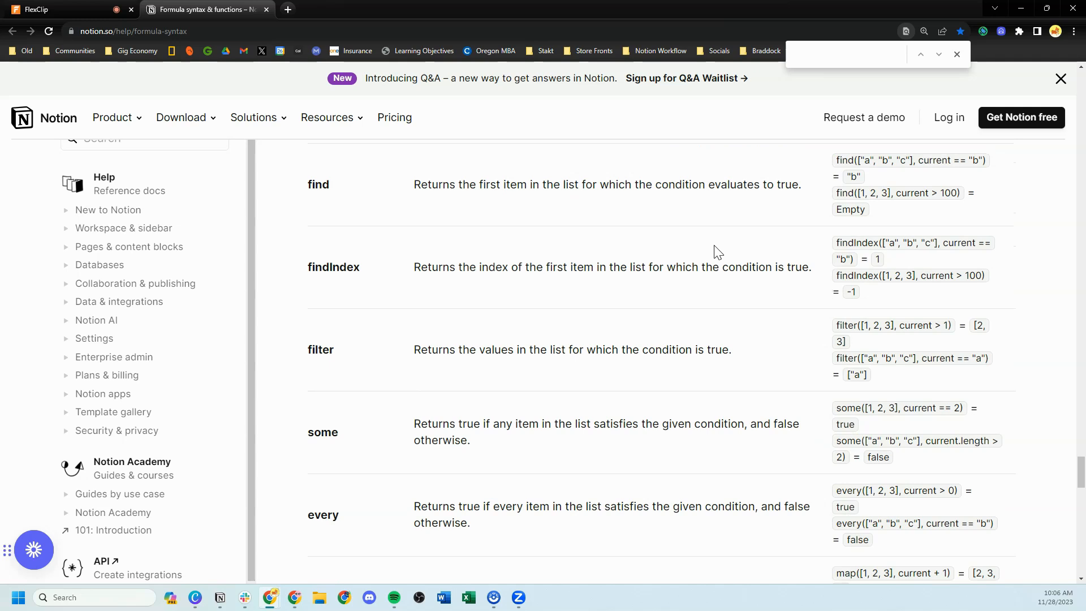
pyautogui.scroll(-3)
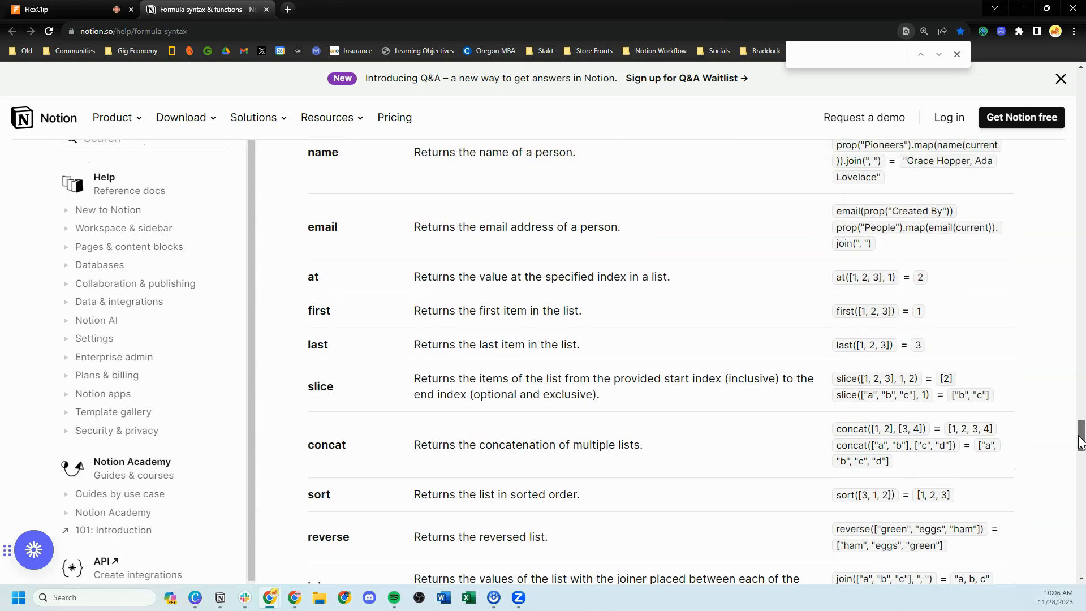
pyautogui.scroll(-3)
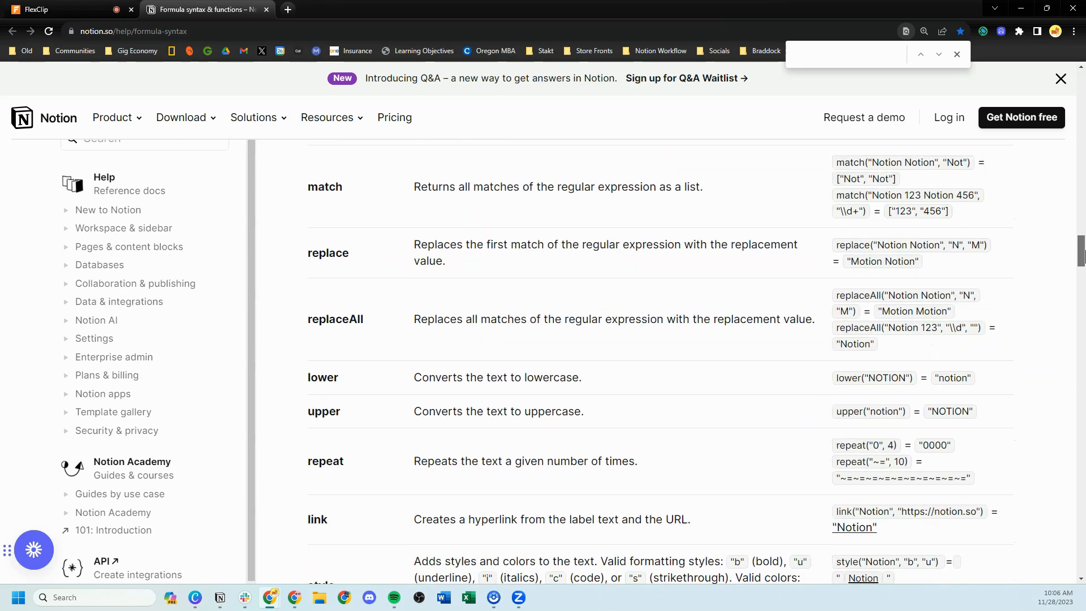
pyautogui.scroll(3)
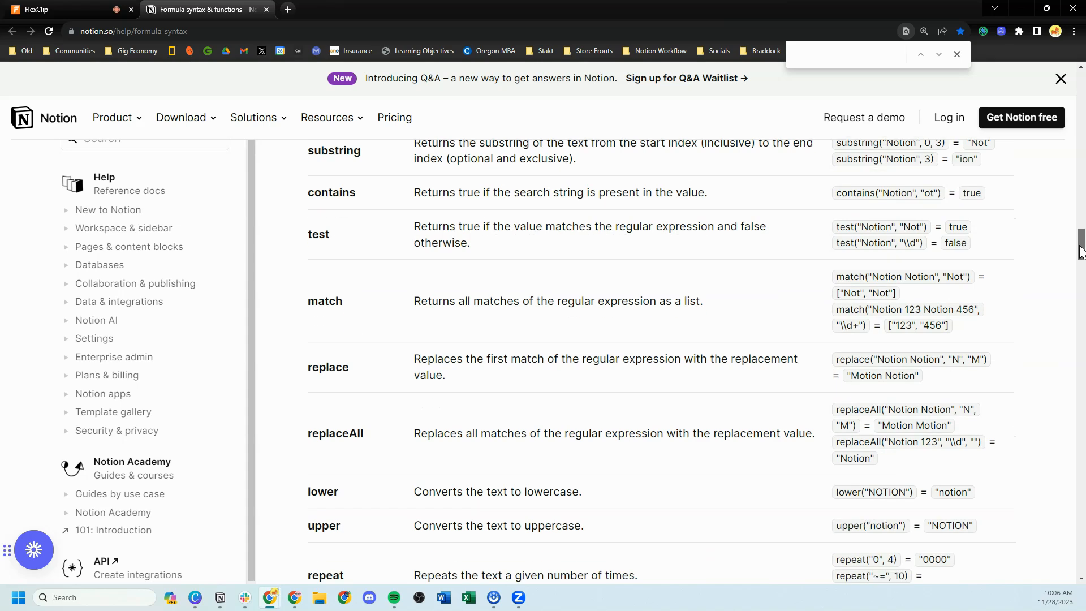
pyautogui.scroll(-3)
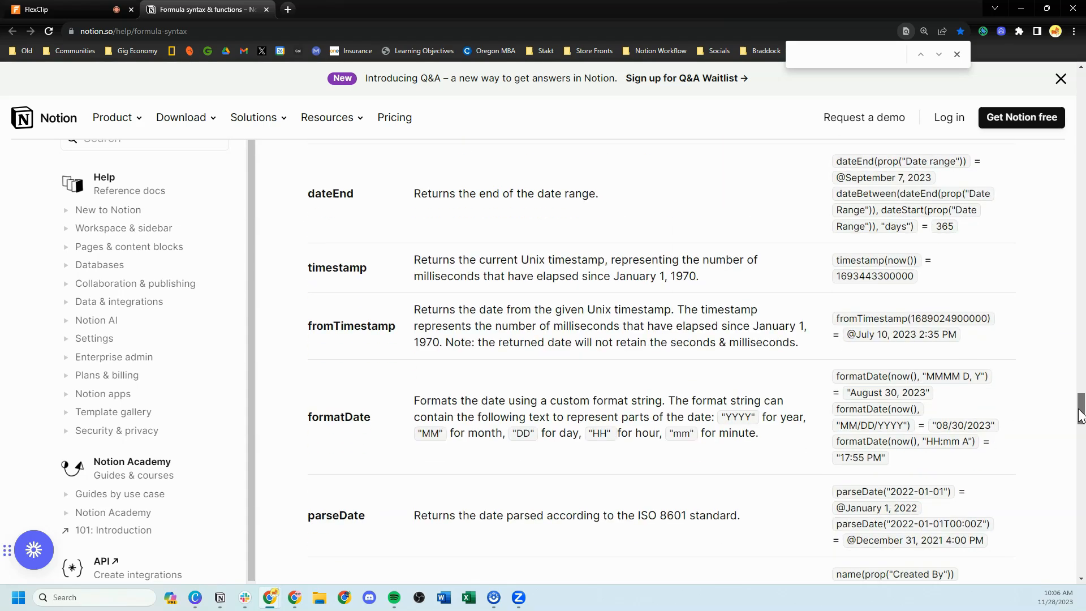
pyautogui.scroll(-3)
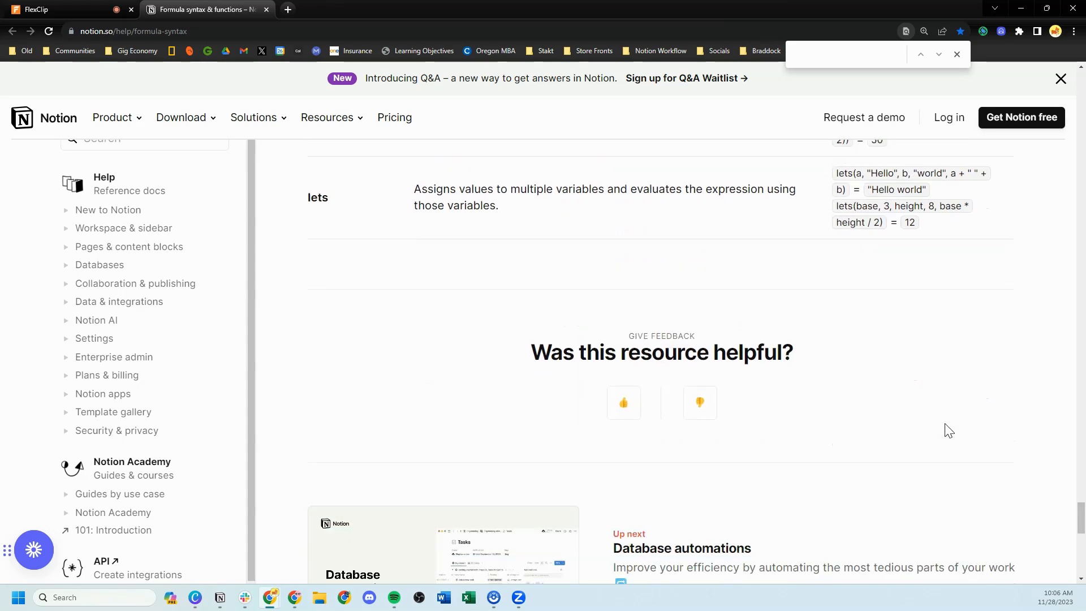
pyautogui.scroll(3)
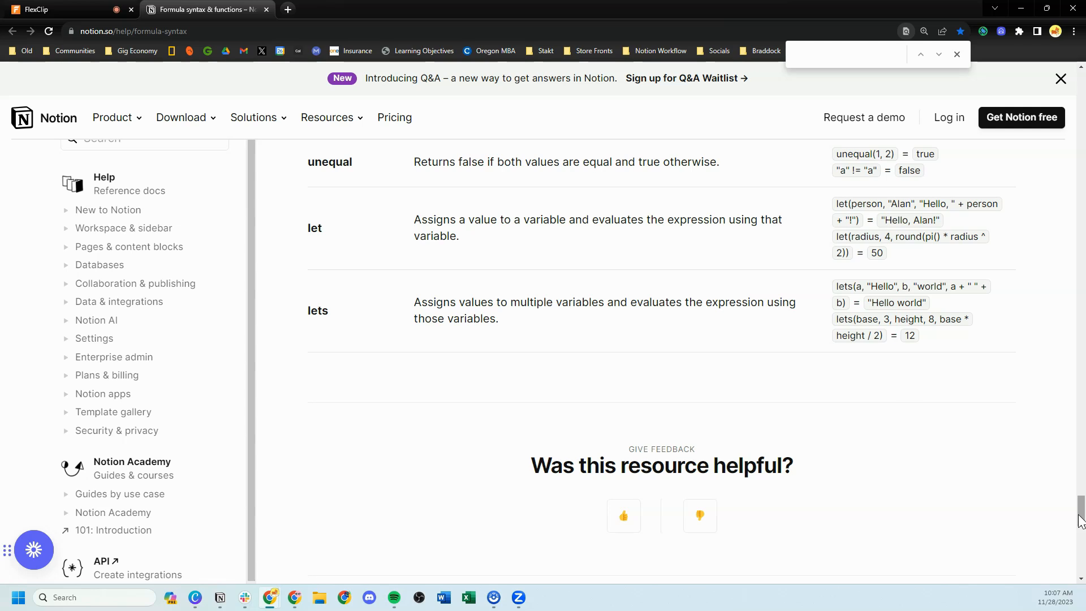
pyautogui.scroll(3)
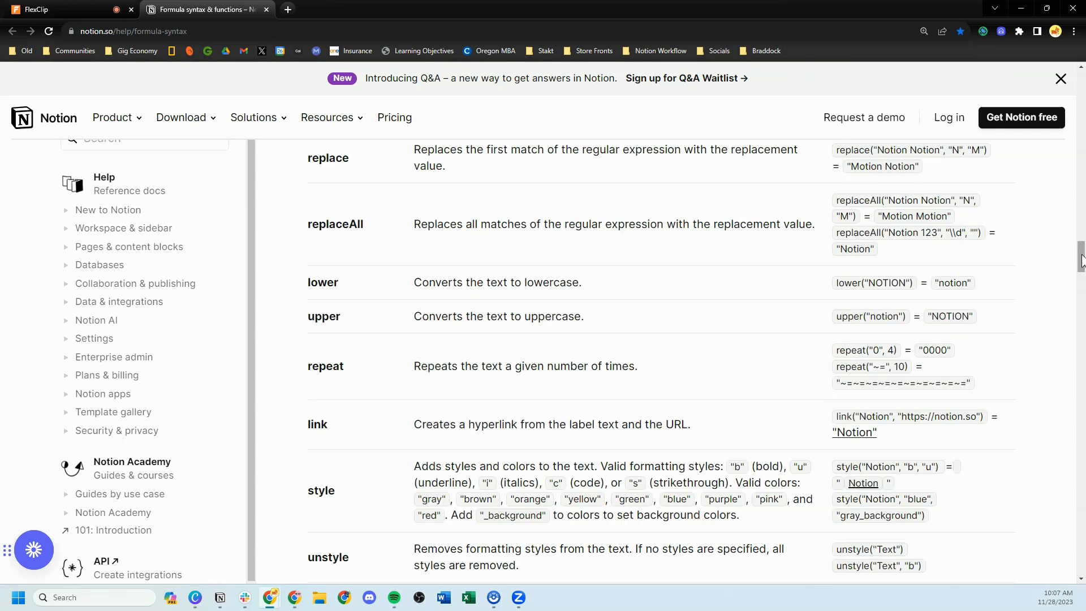
pyautogui.scroll(-3)
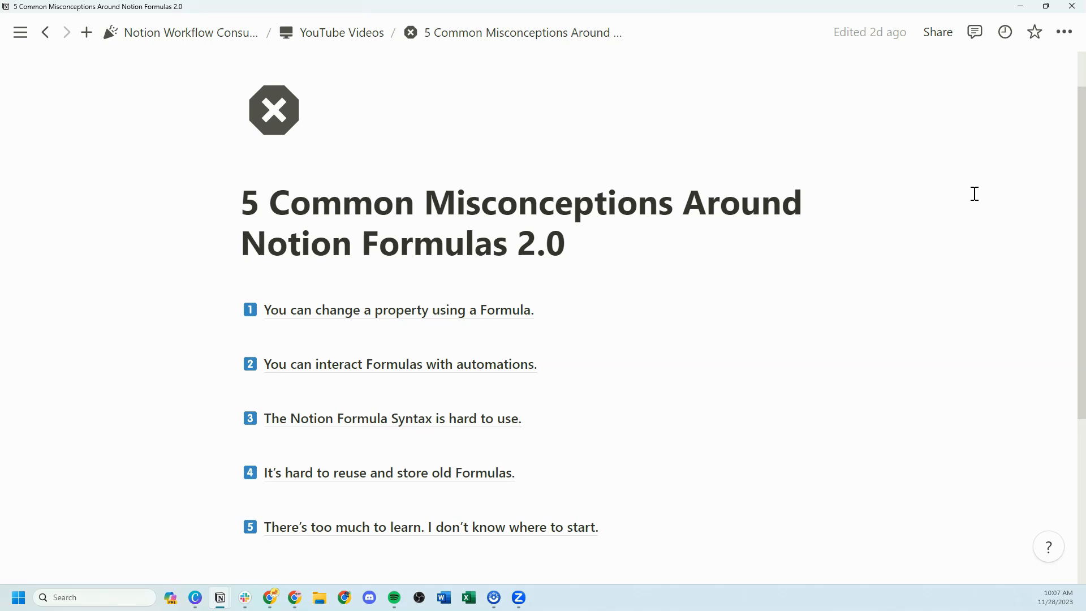
pyautogui.moveTo(464, 439)
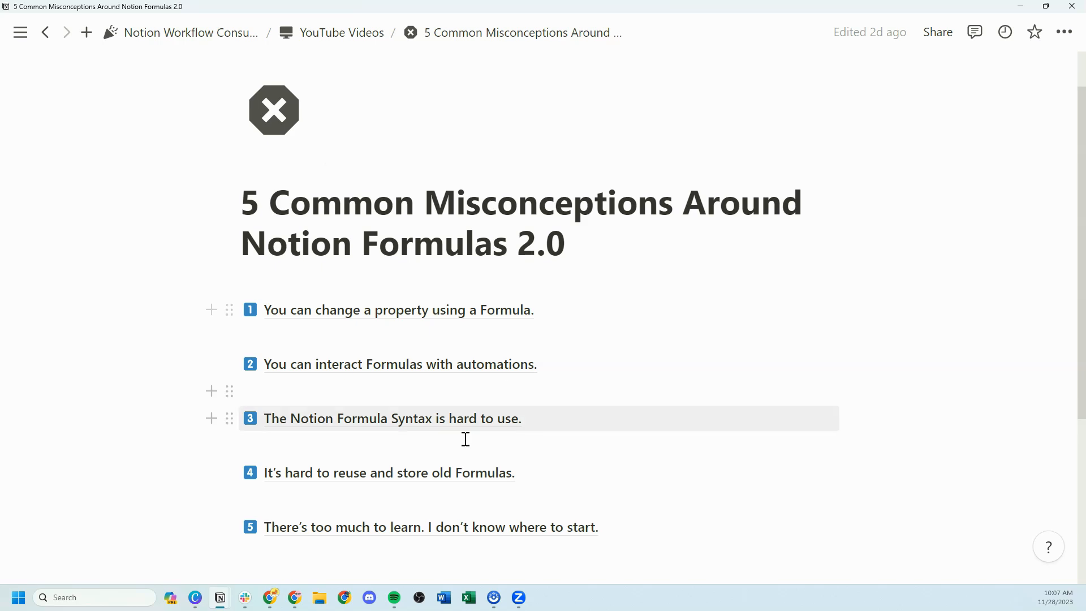
# - Open '4 It's hard to reuse and store old Formulas' and move down to the code blocks
pyautogui.click(388, 473)
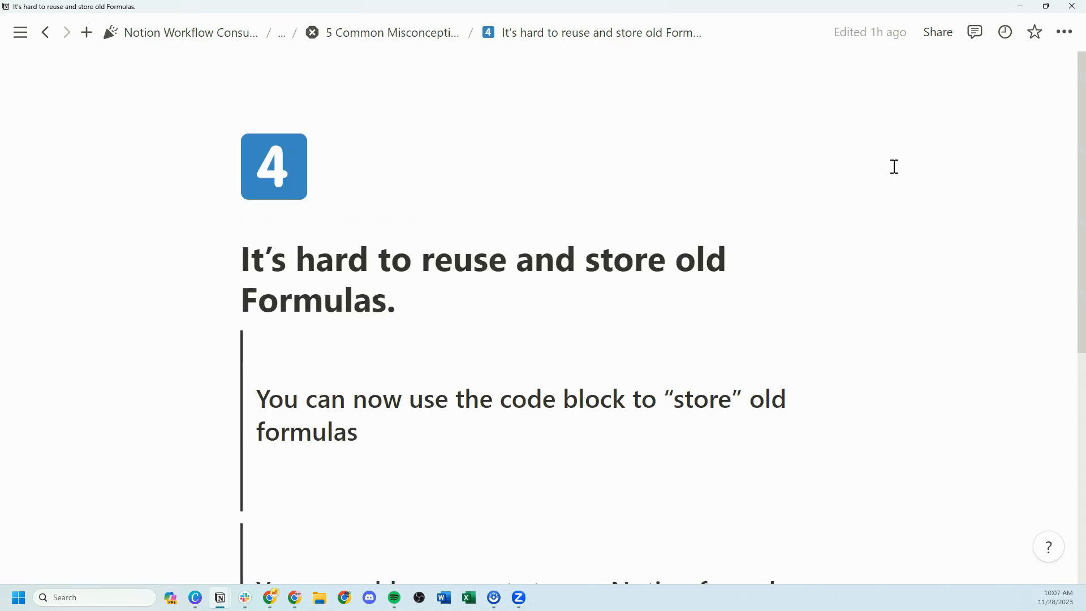
pyautogui.scroll(-3)
pyautogui.write('noti')
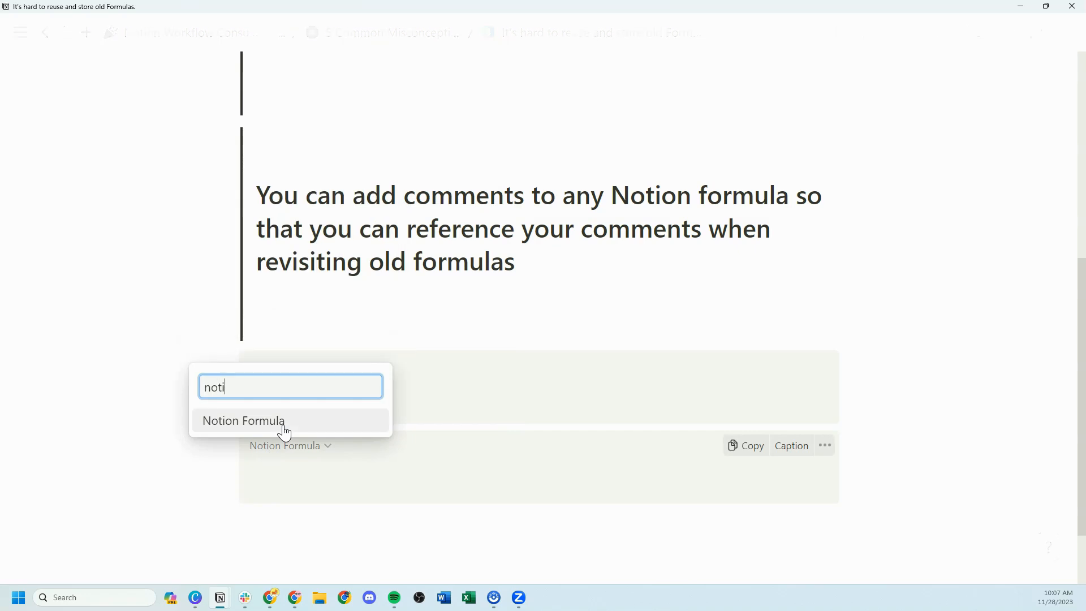
# - Store the Earliest Date / Last Date formula in a code block, switching its language from Notion Formula to Java
pyautogui.click(244, 421)
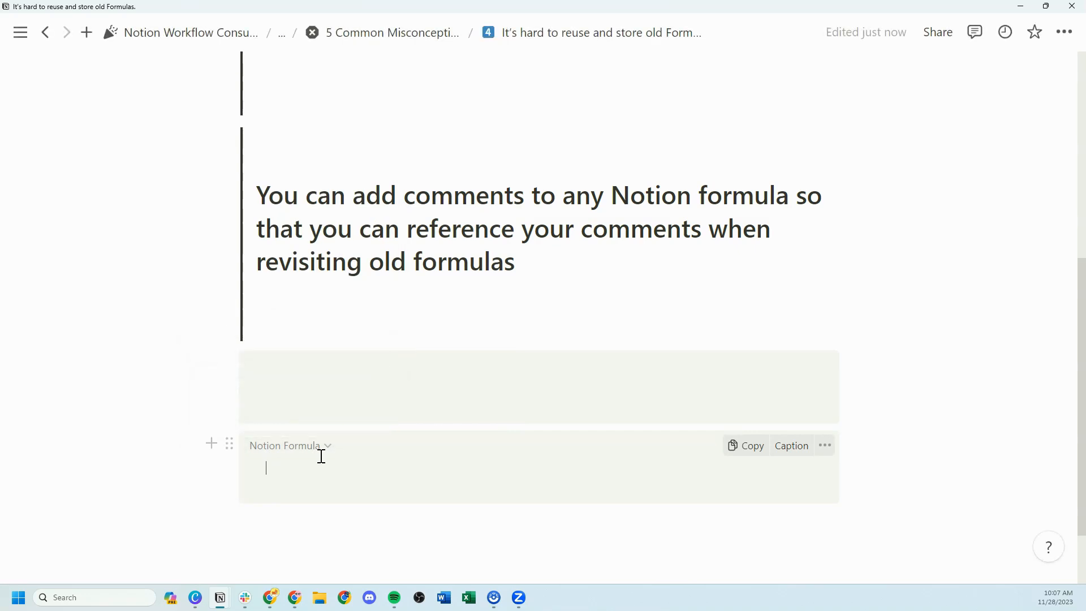
pyautogui.click(19, 32)
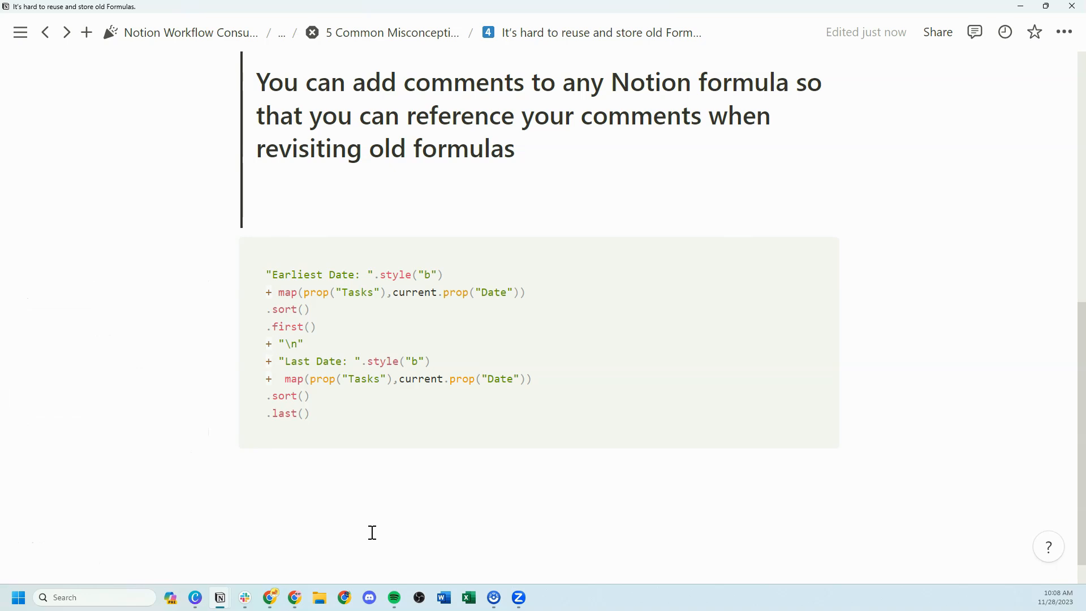
pyautogui.click(283, 251)
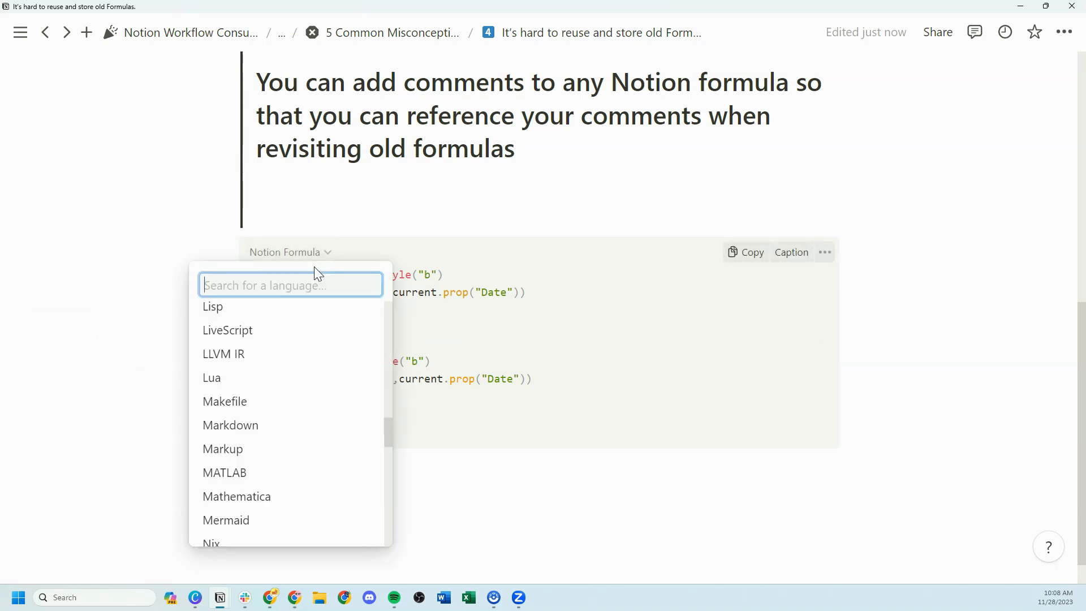
pyautogui.write('java')
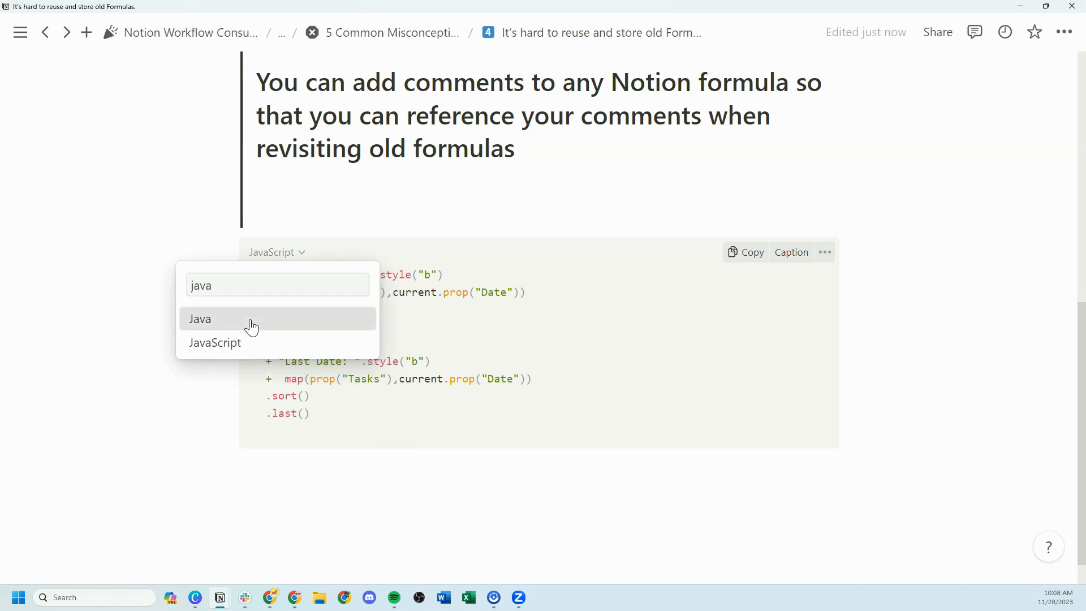
pyautogui.click(199, 319)
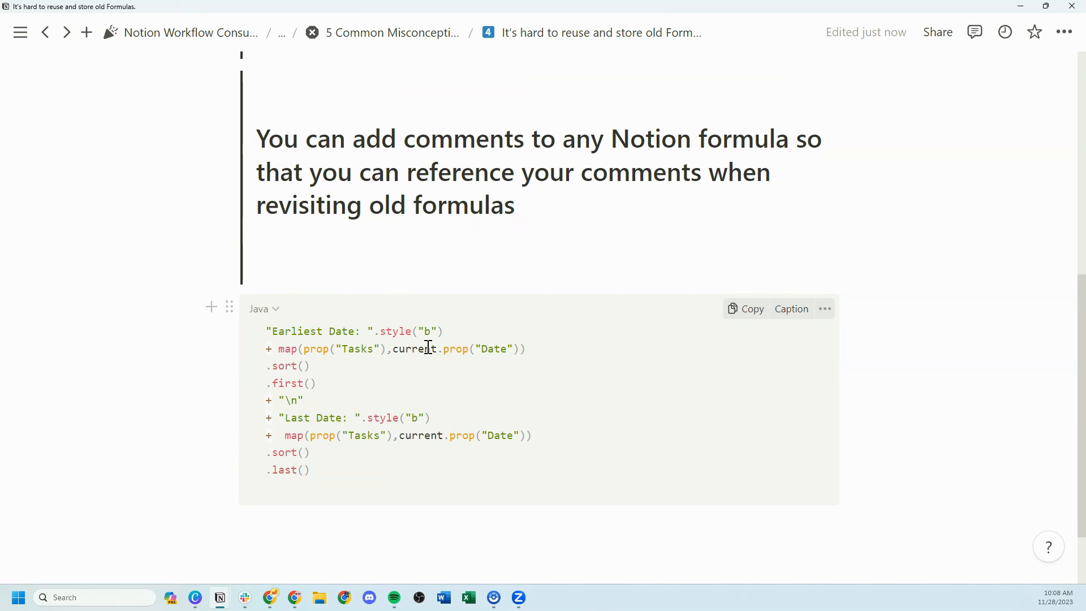
# - Insert a '/* Styling */' comment line before the '+ "Last Date: "' part of the stored formula
pyautogui.scroll(3)
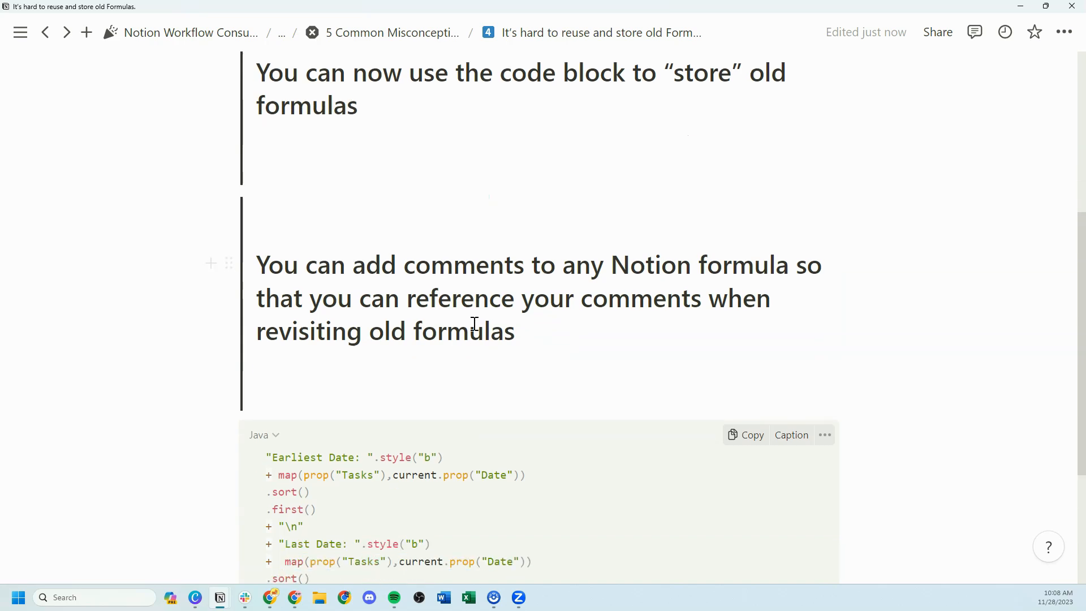
pyautogui.scroll(3)
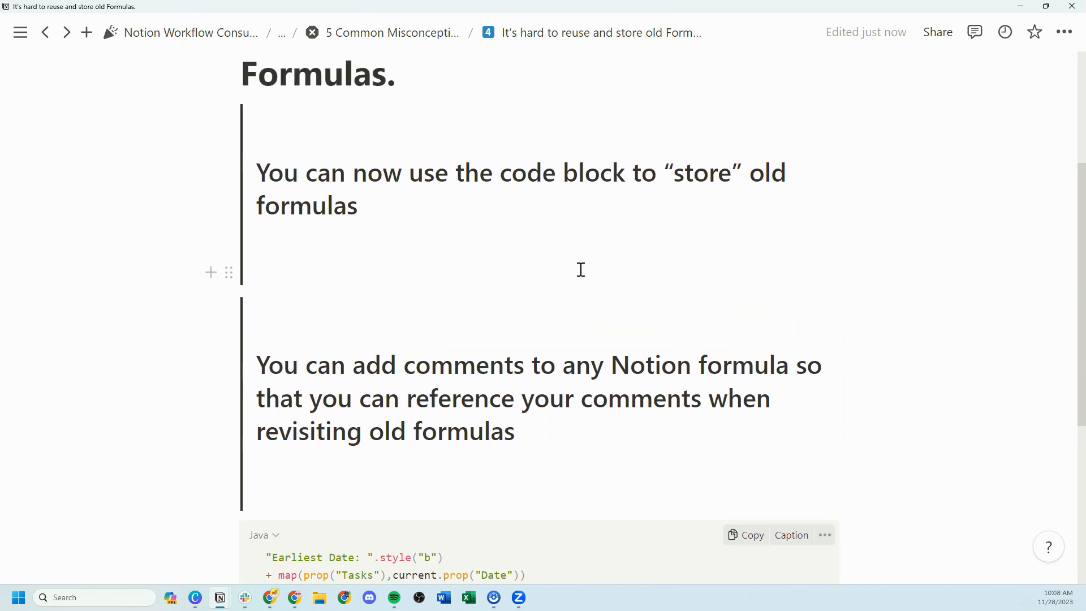
pyautogui.scroll(-3)
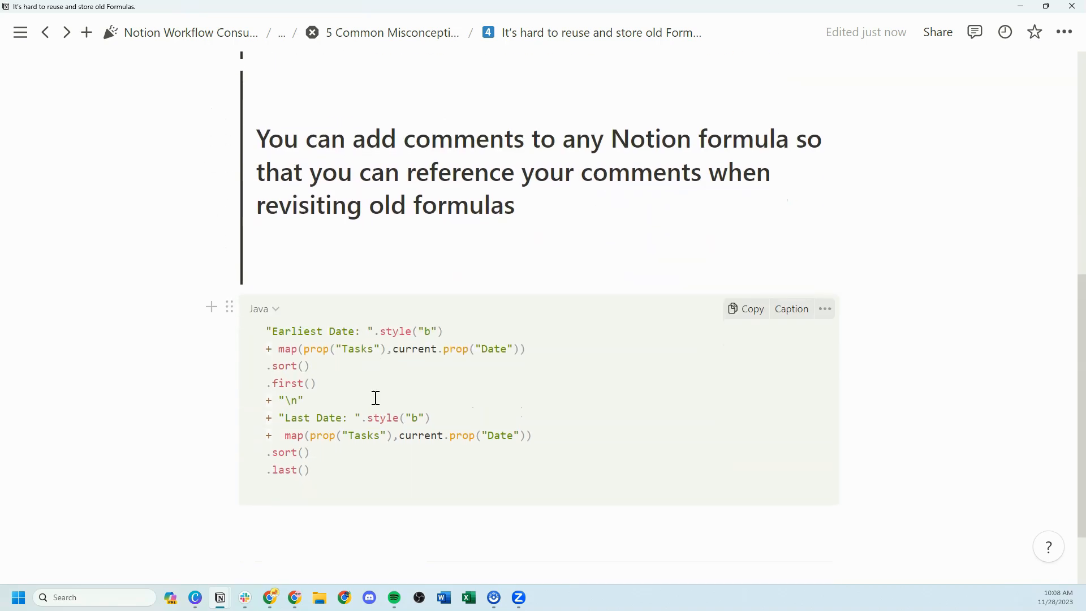
pyautogui.moveTo(451, 398)
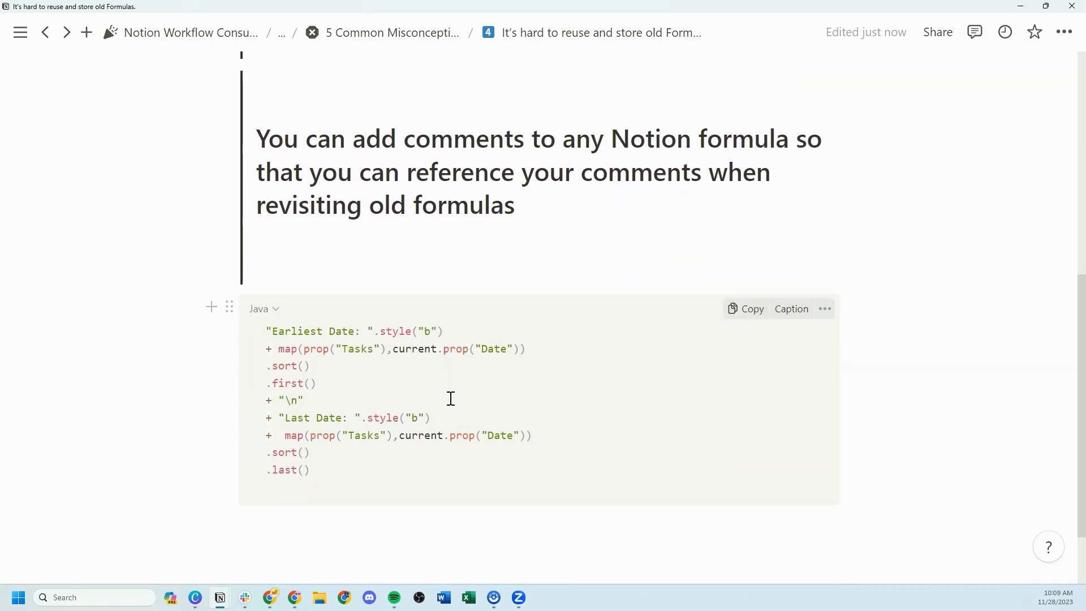
pyautogui.write('/*')
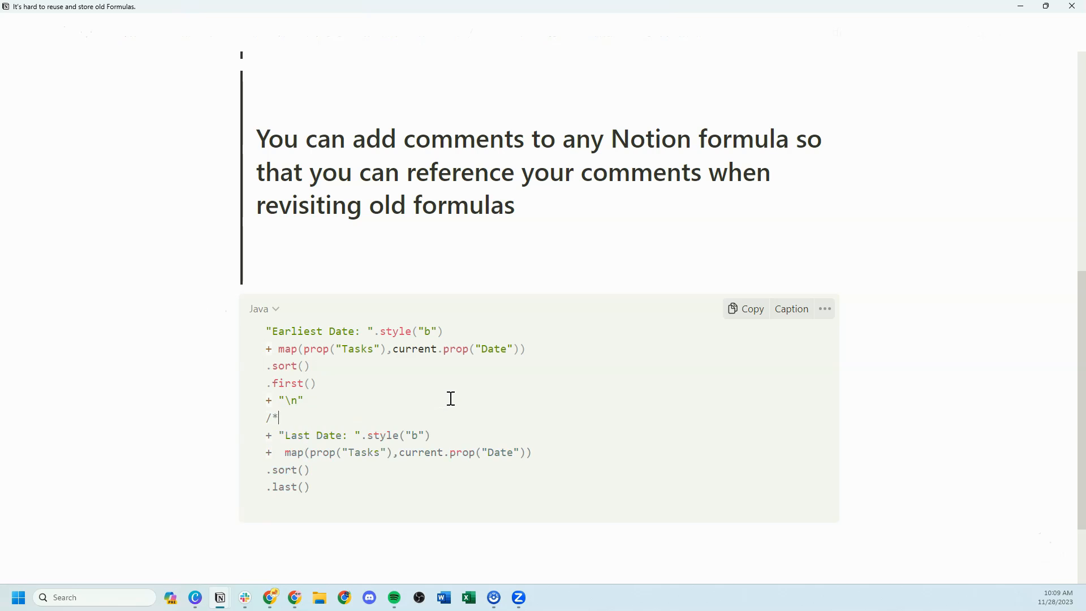
pyautogui.write('Styling */')
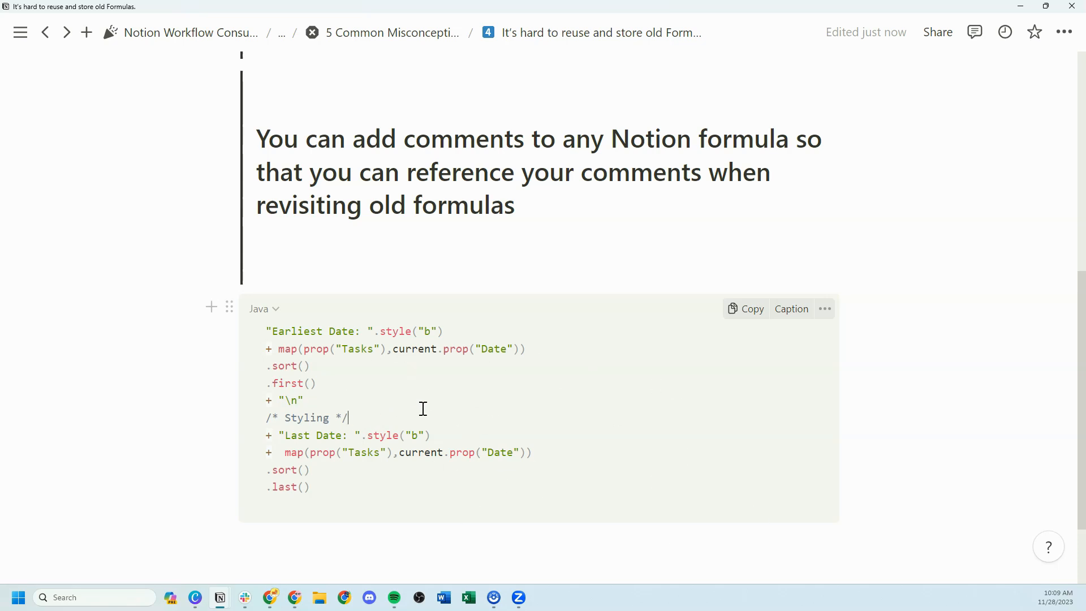
pyautogui.moveTo(547, 374)
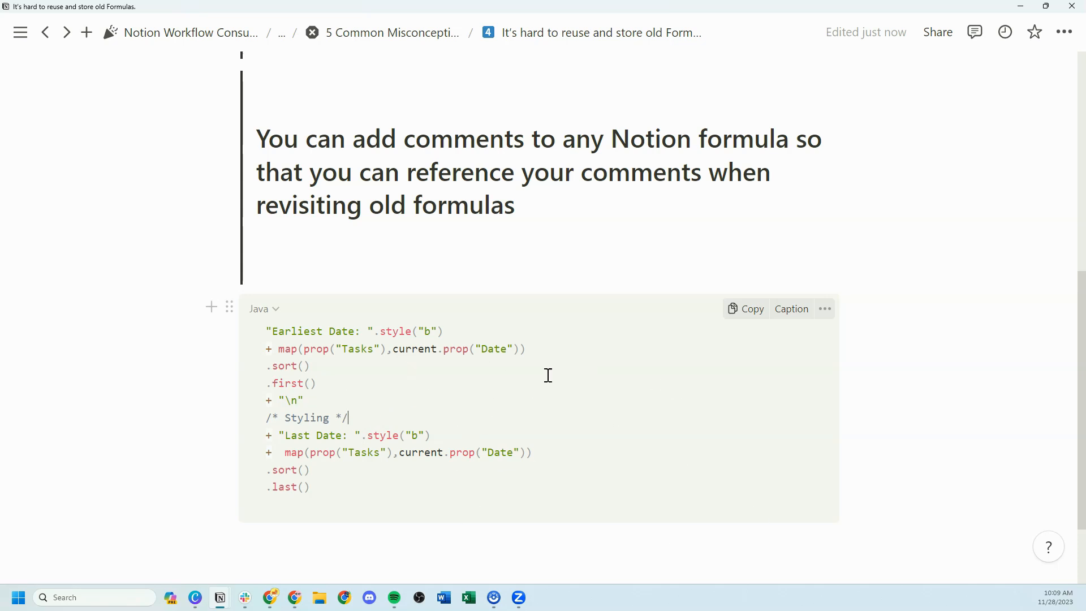
pyautogui.moveTo(488, 422)
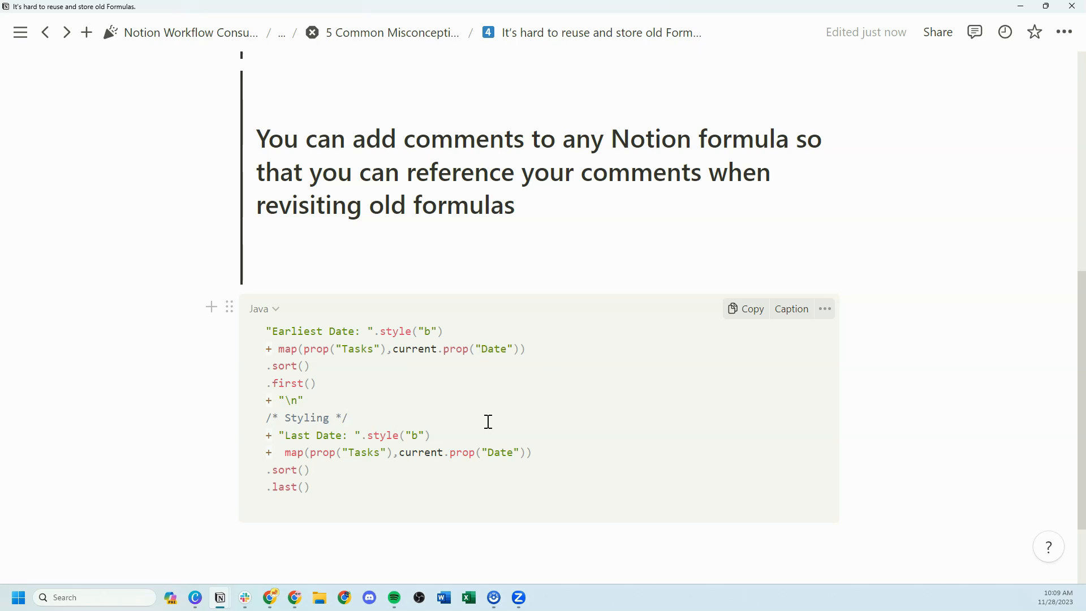
pyautogui.click(348, 417)
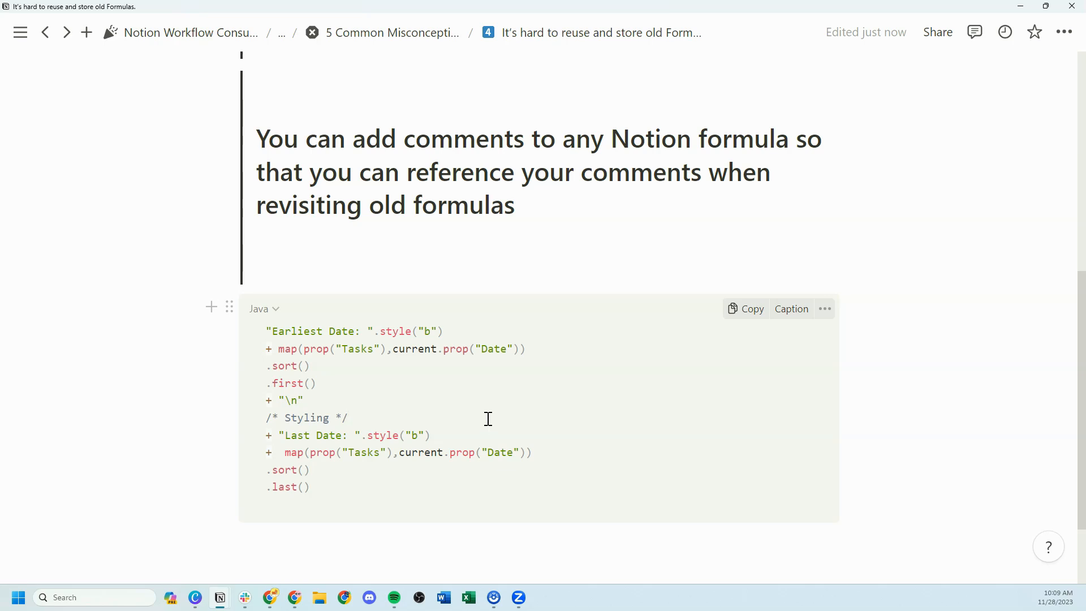
# - Go back up to the main misconceptions list, briefly showing and hiding the workspace sidebar
pyautogui.scroll(3)
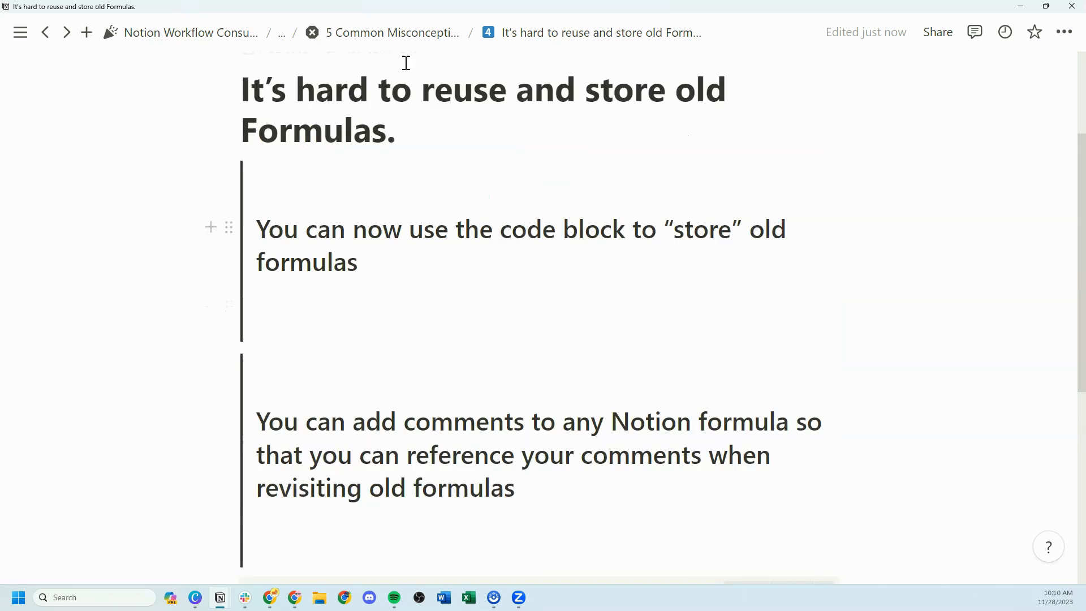
pyautogui.scroll(3)
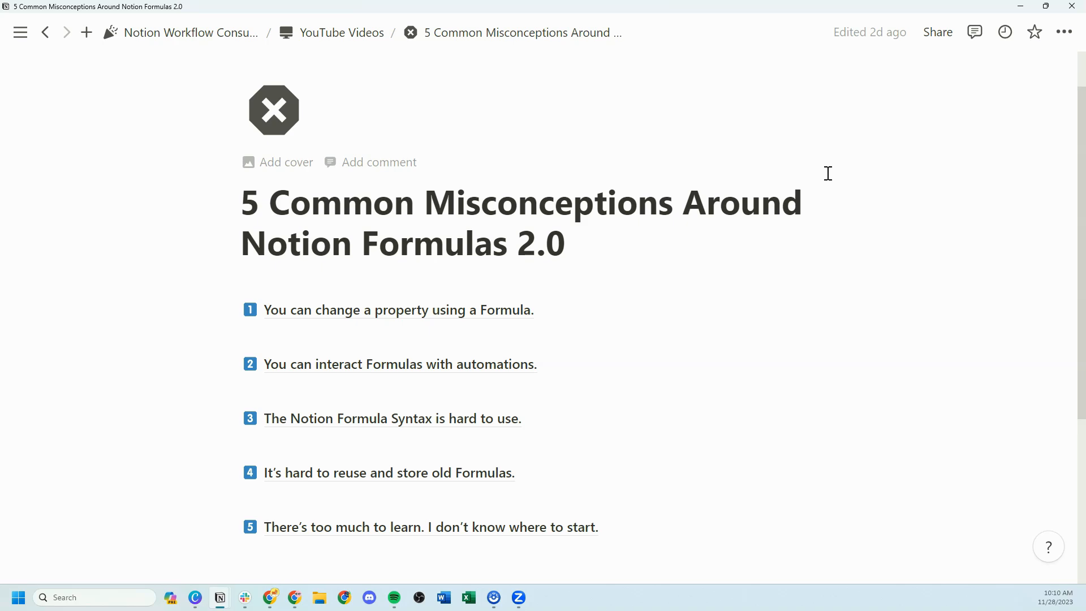
pyautogui.click(19, 32)
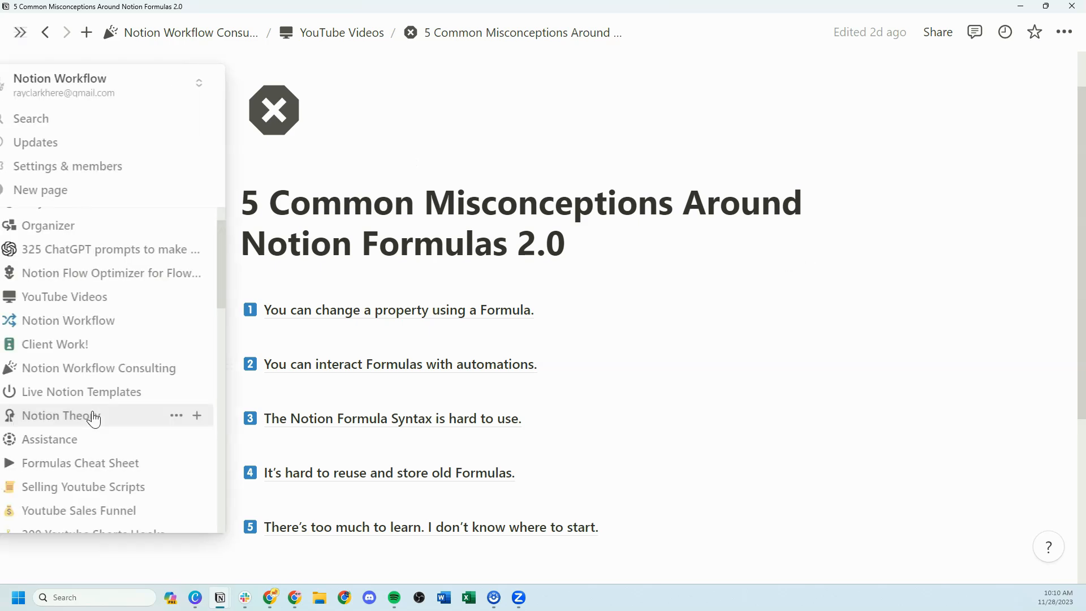
pyautogui.click(20, 31)
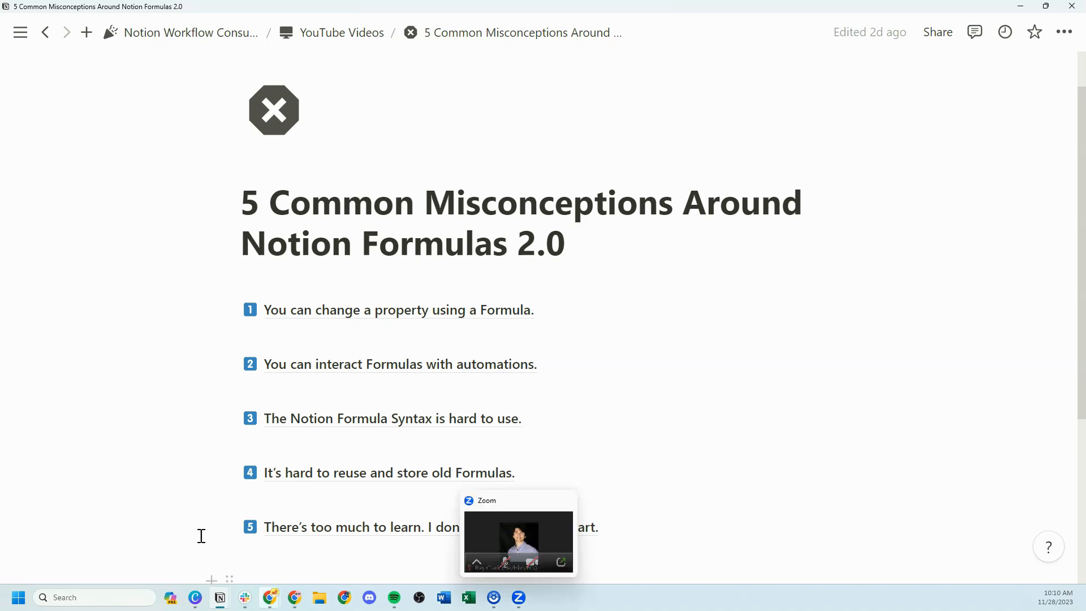
pyautogui.click(360, 527)
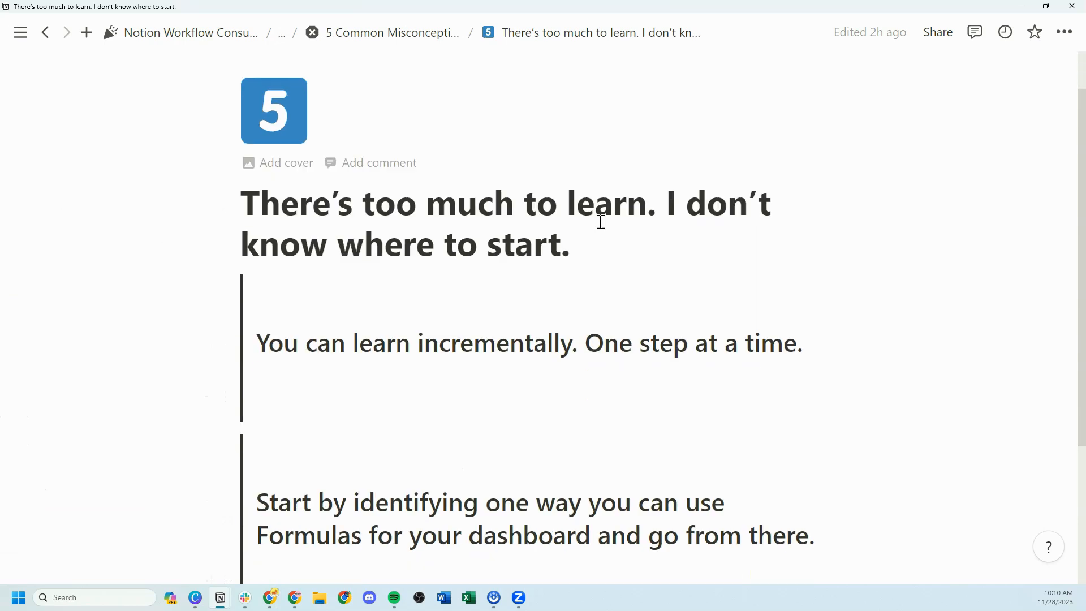
pyautogui.scroll(-3)
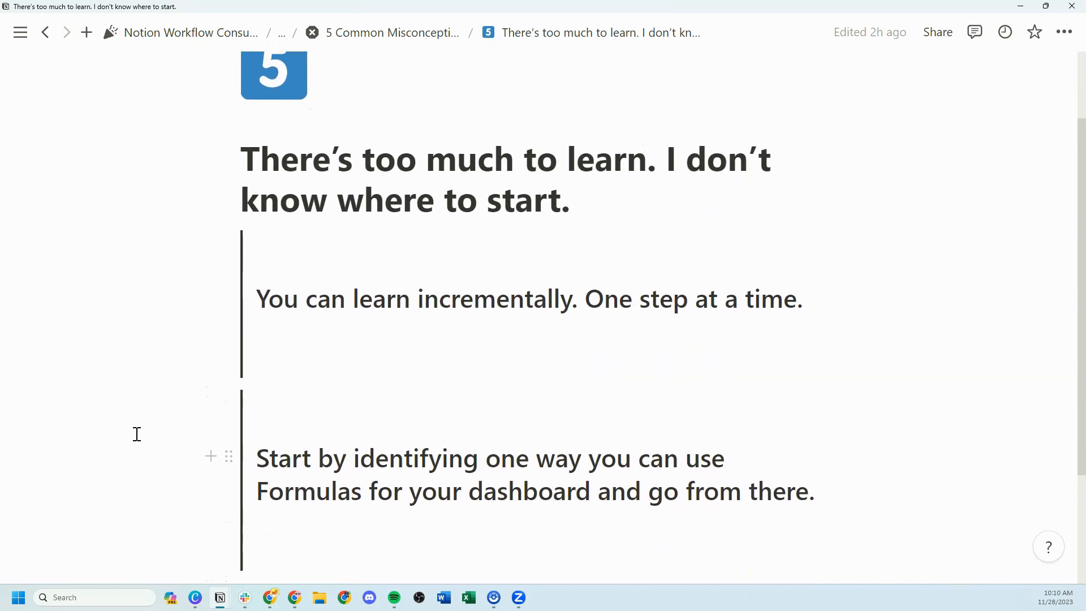
pyautogui.scroll(3)
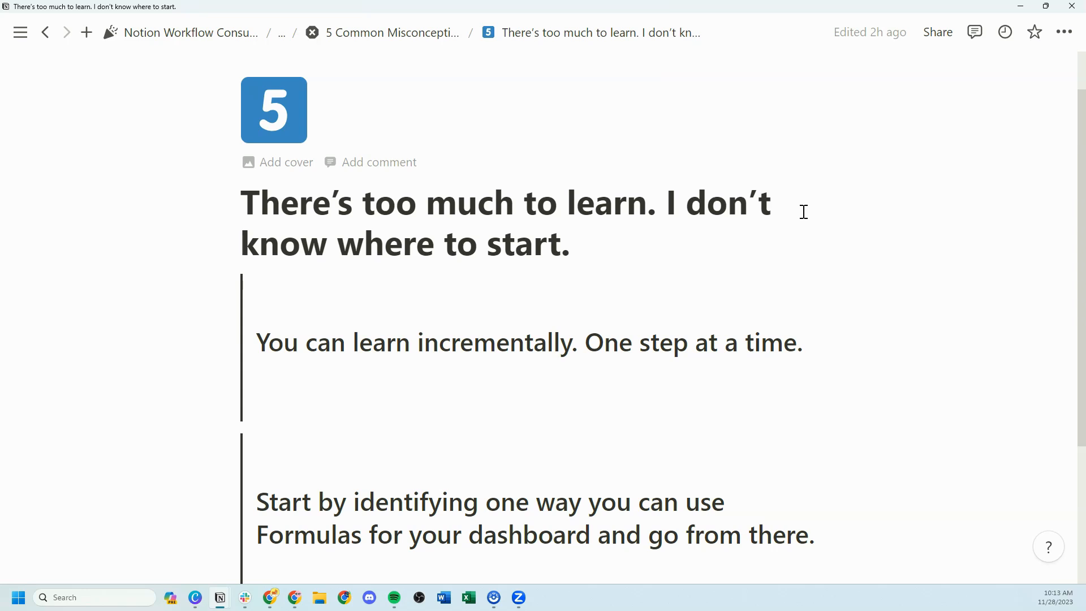
pyautogui.click(390, 32)
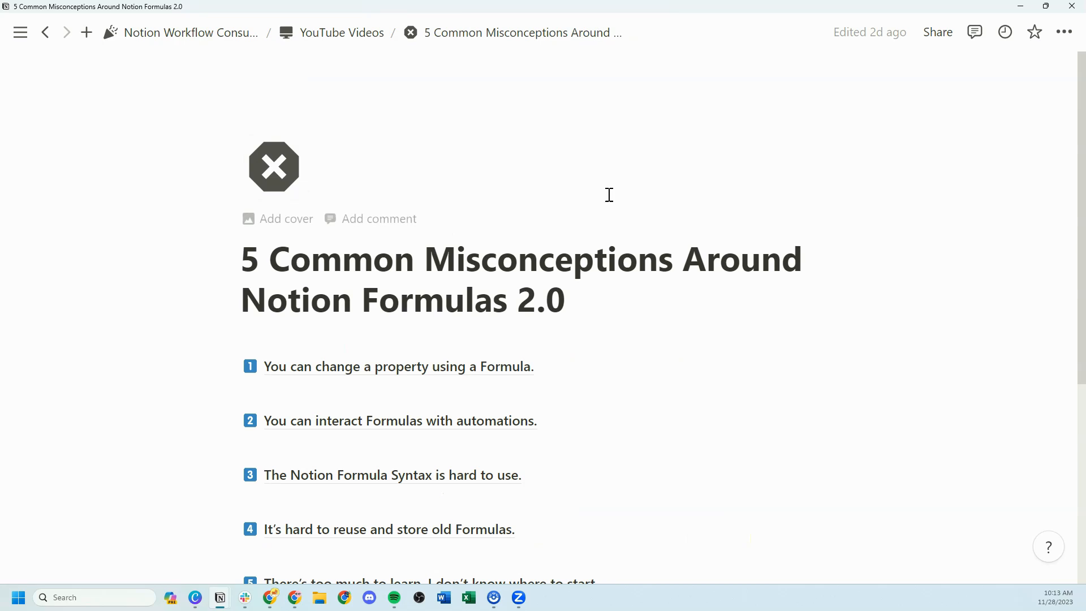
pyautogui.scroll(3)
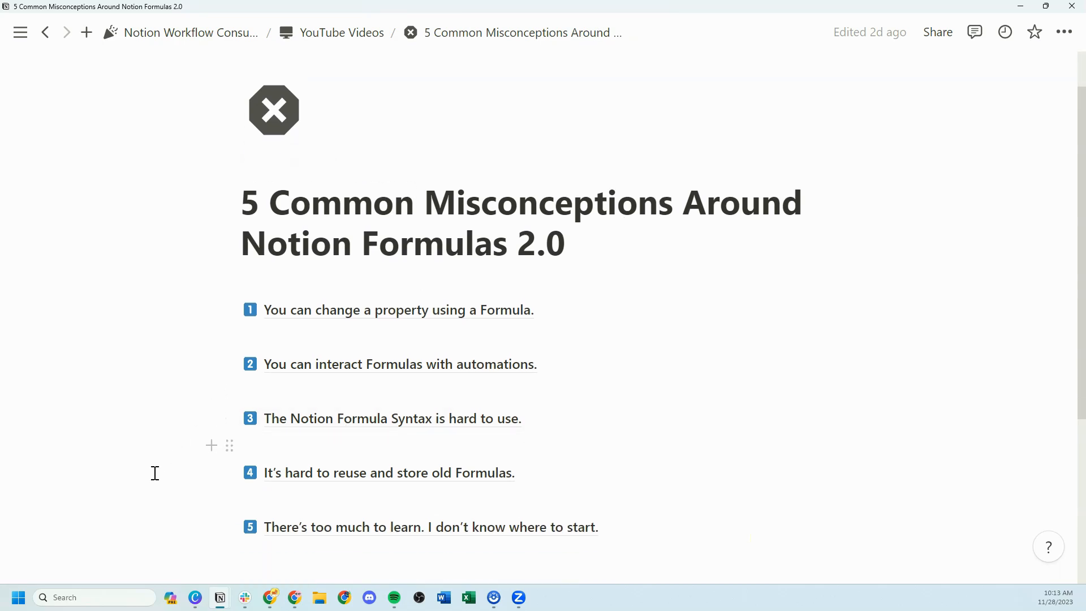
pyautogui.moveTo(113, 494)
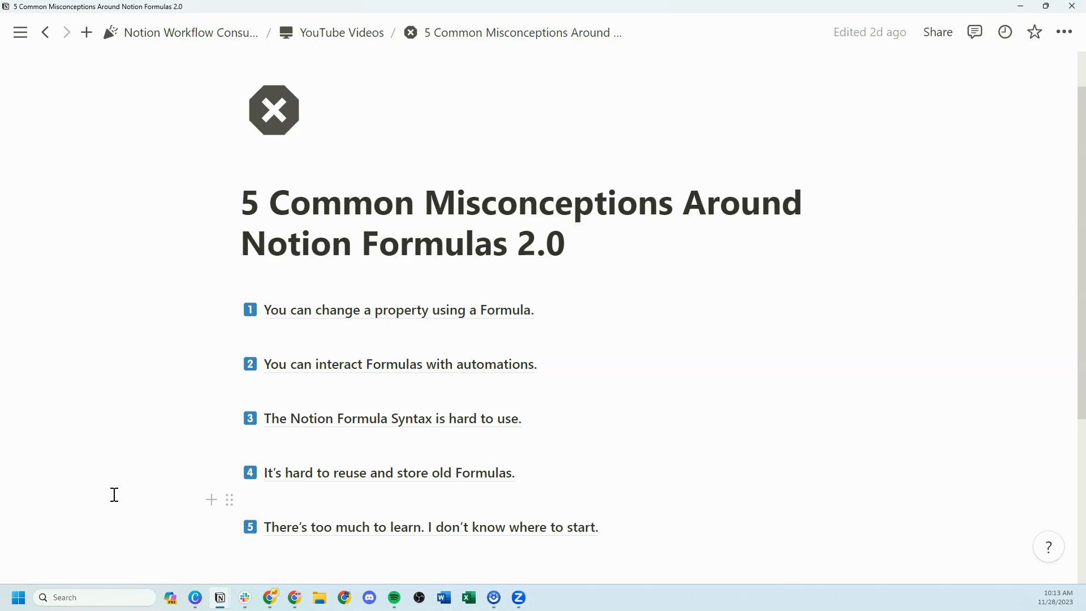
pyautogui.moveTo(86, 511)
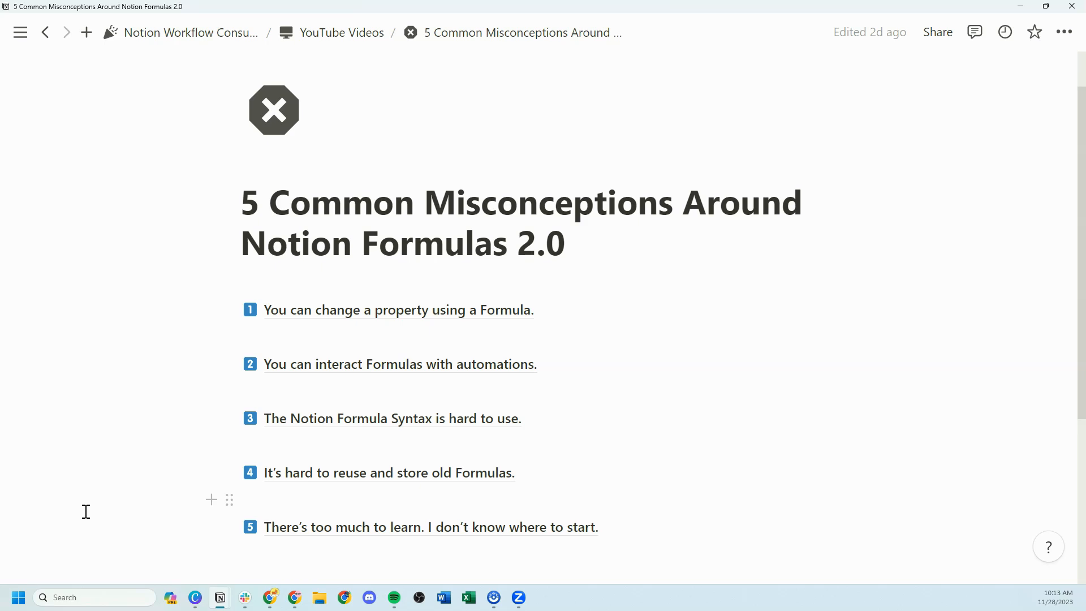